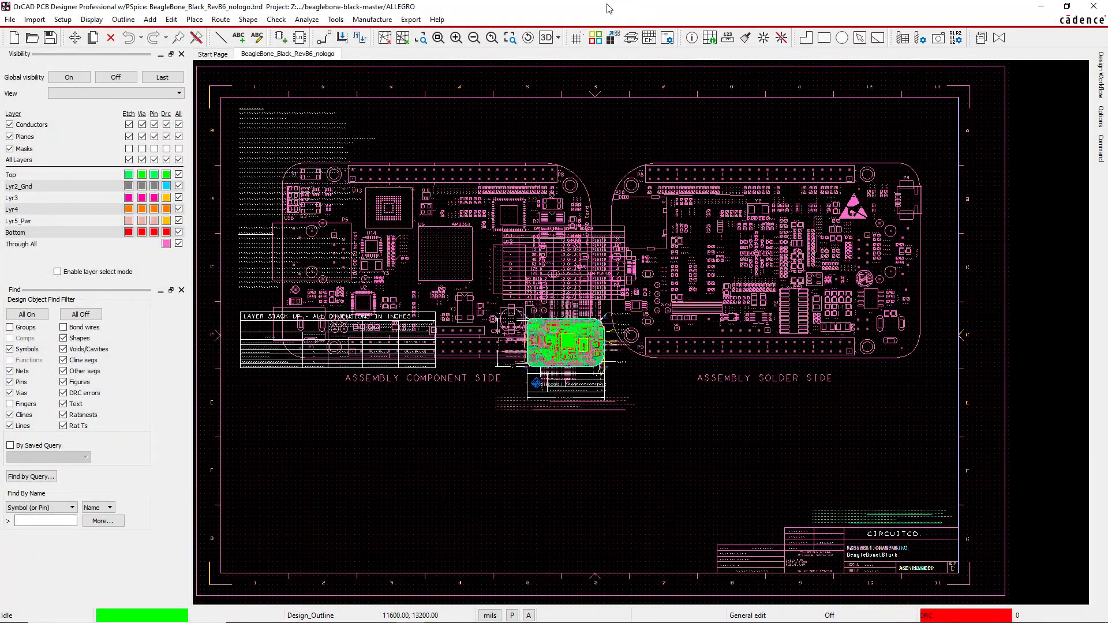
pyautogui.moveTo(441, 6)
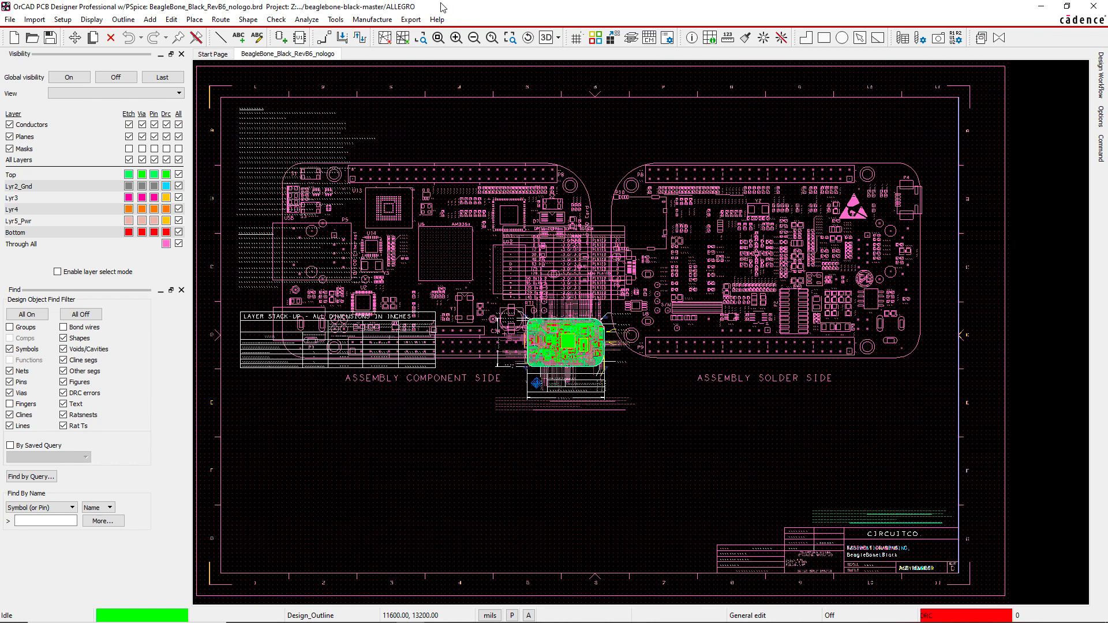
pyautogui.moveTo(236, 77)
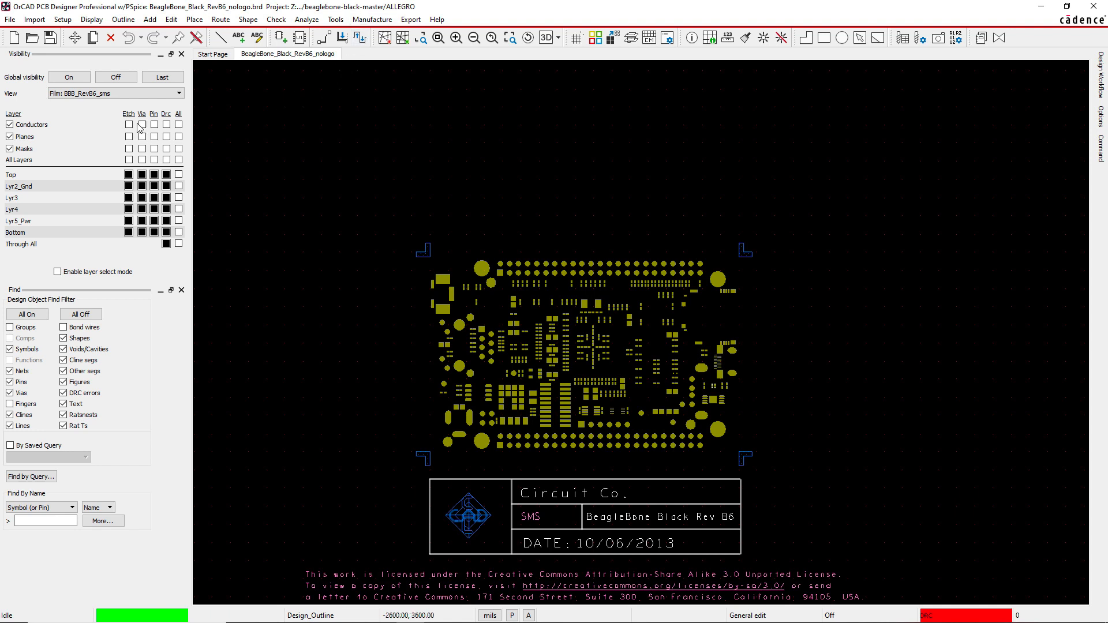
# Open the Gerber artwork film list and bring up the BBB_RevB6_sps film's add options
pyautogui.click(410, 19)
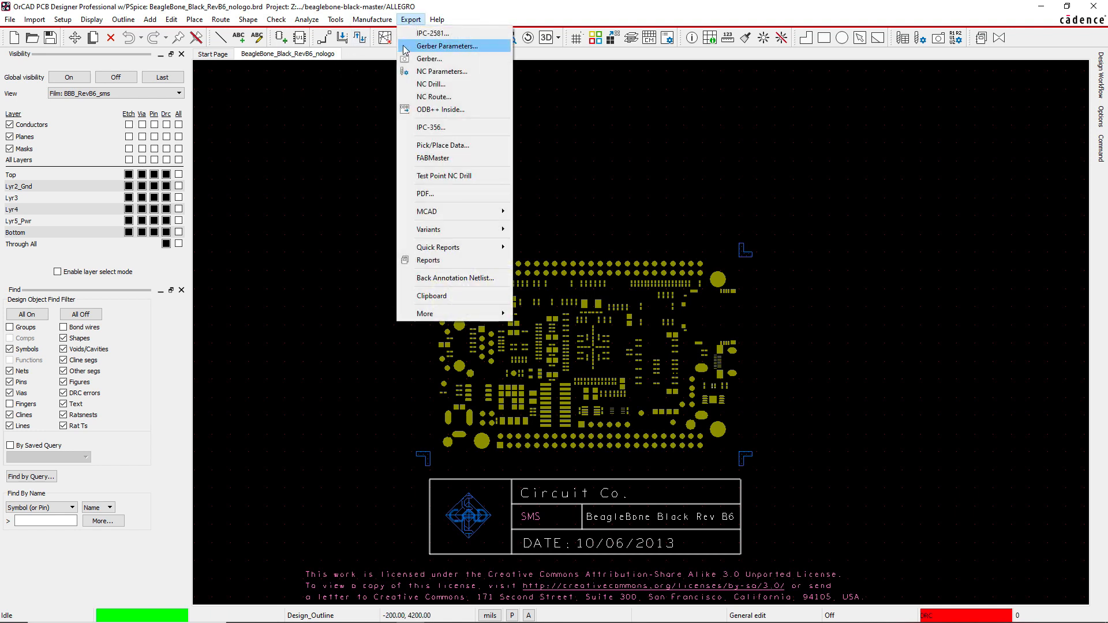
pyautogui.moveTo(428, 58)
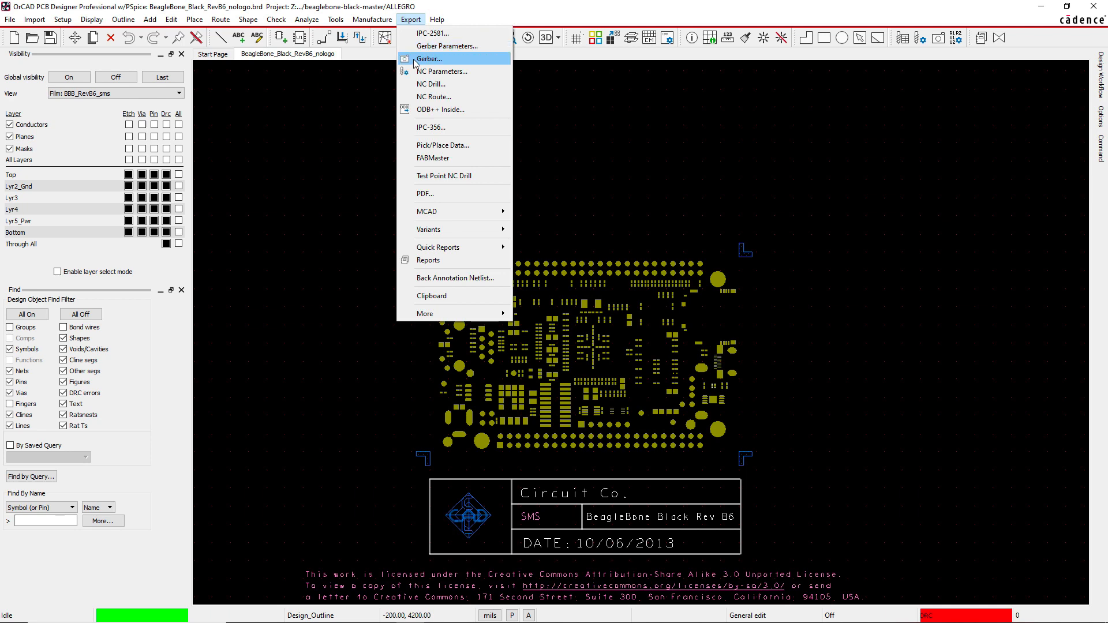
pyautogui.click(430, 58)
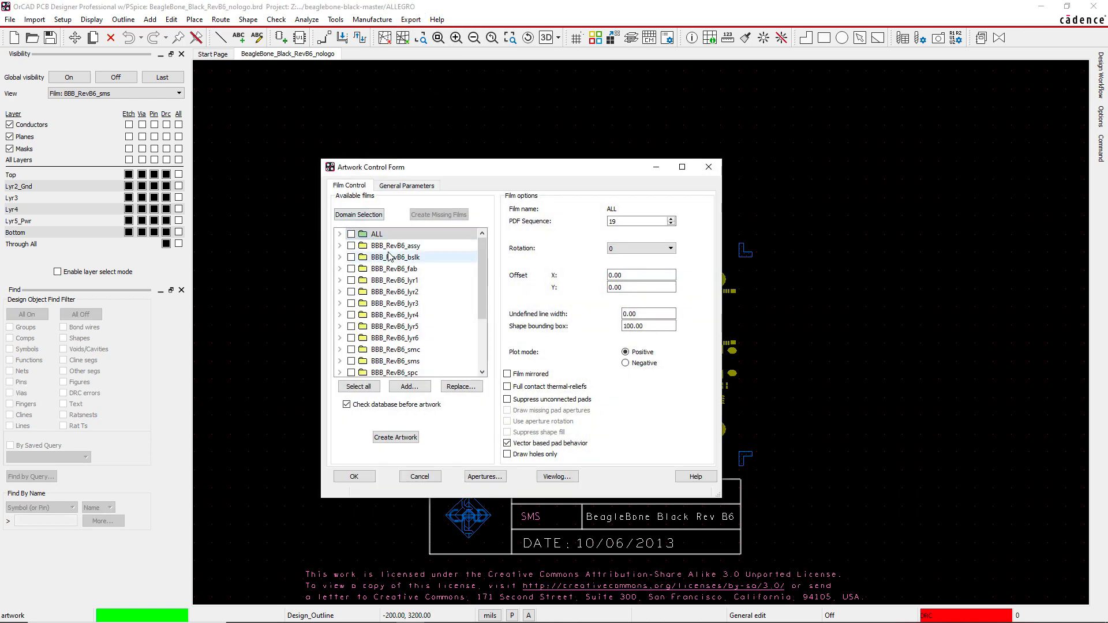
pyautogui.scroll(-3)
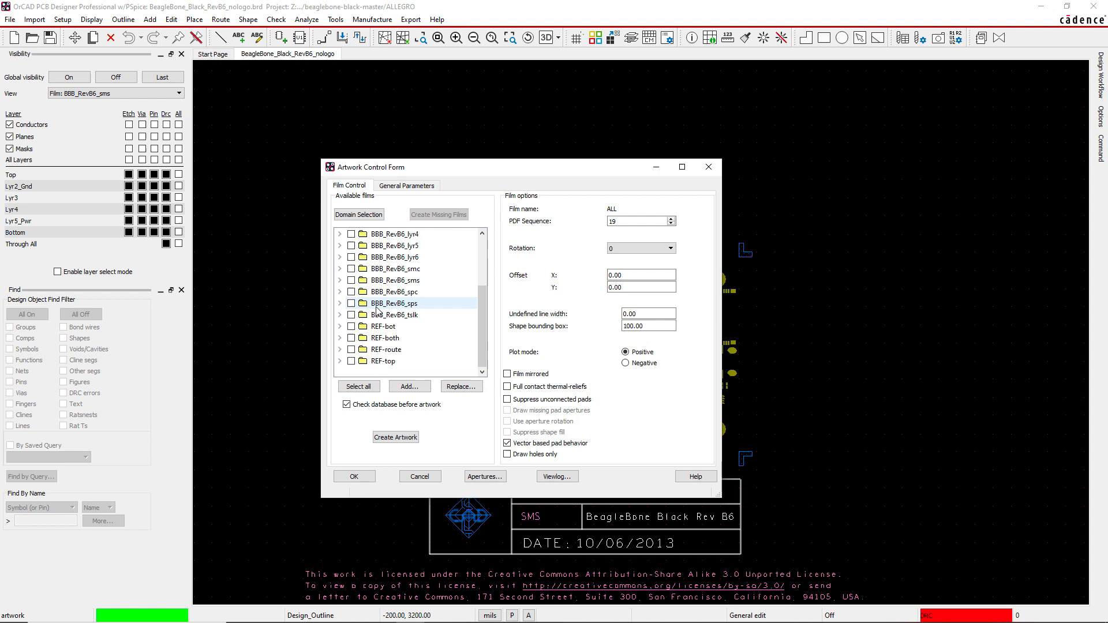
pyautogui.rightClick(394, 303)
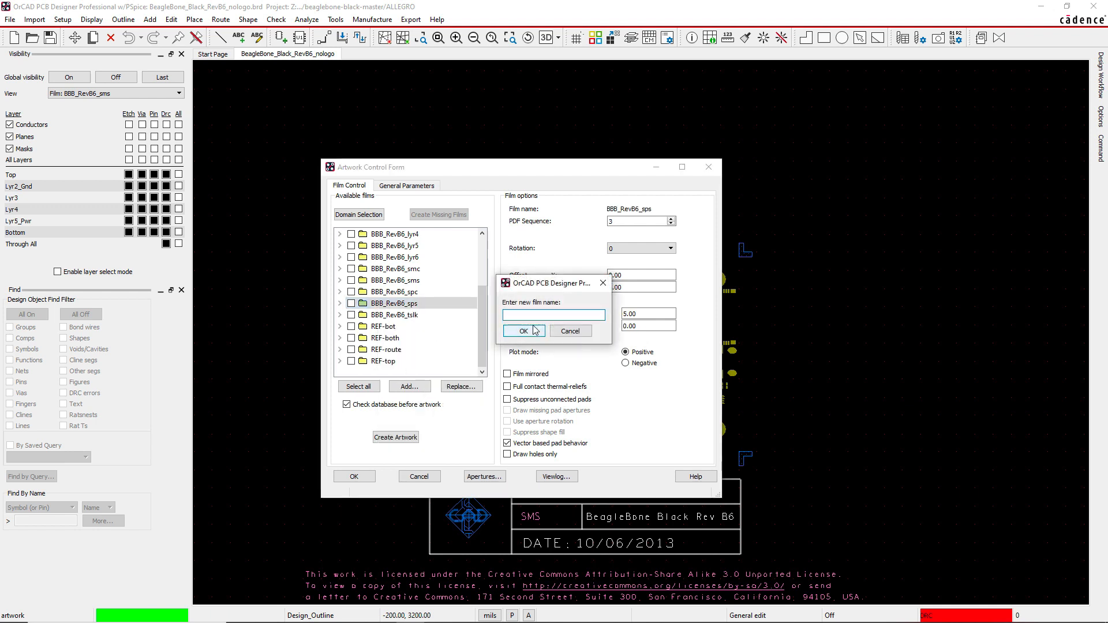
pyautogui.rightClick(394, 303)
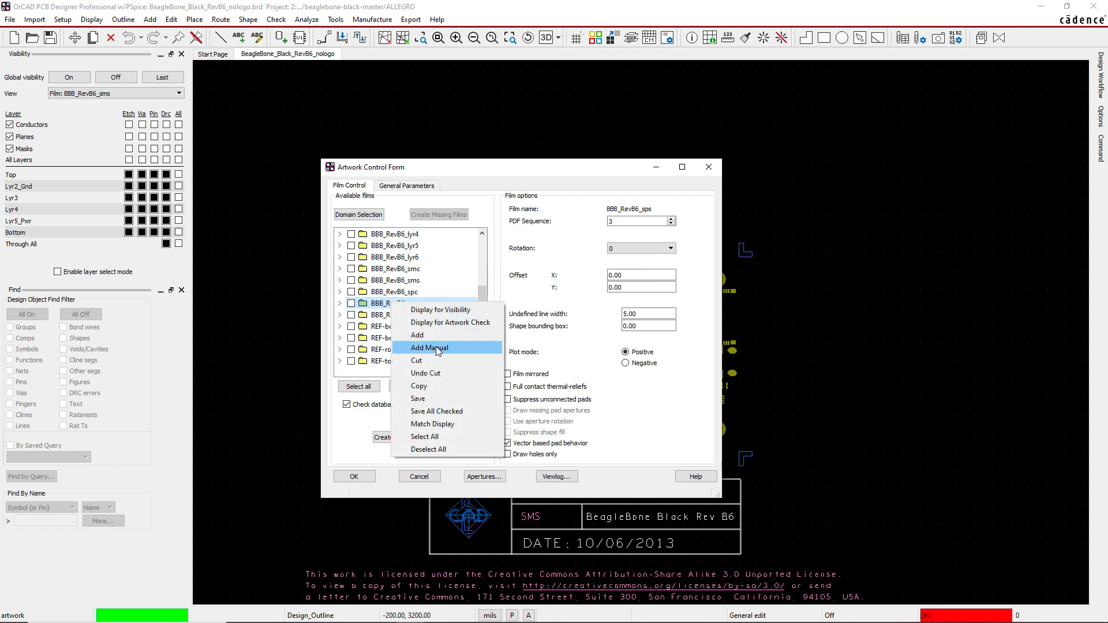
# Add a manual film named adsfads containing the REWORK_PKG_BOTTOM subclass
pyautogui.click(429, 347)
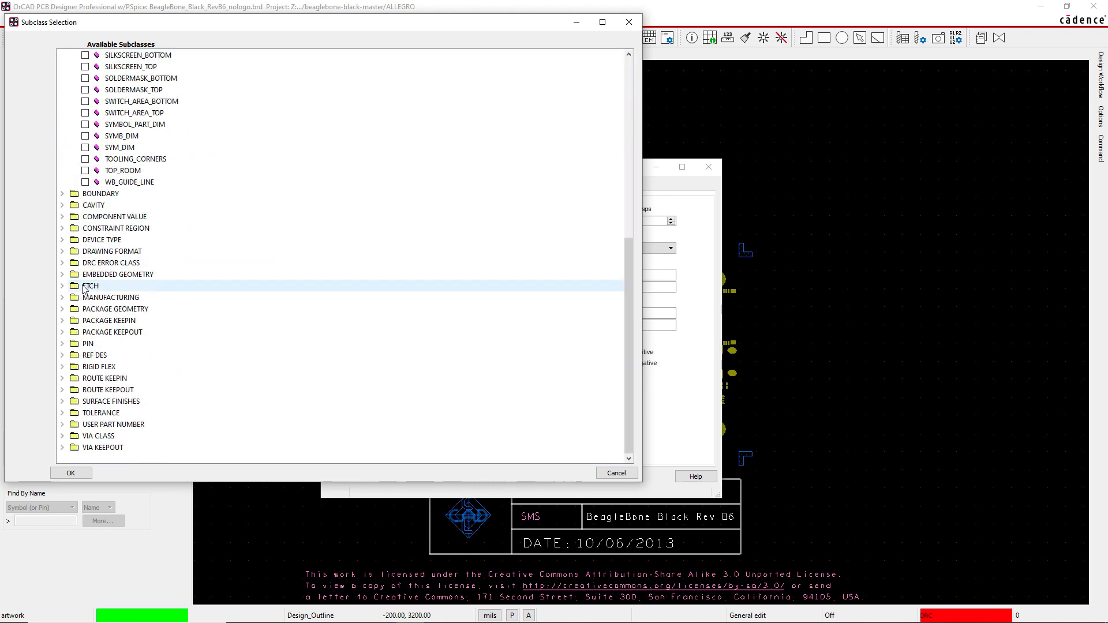
pyautogui.click(62, 286)
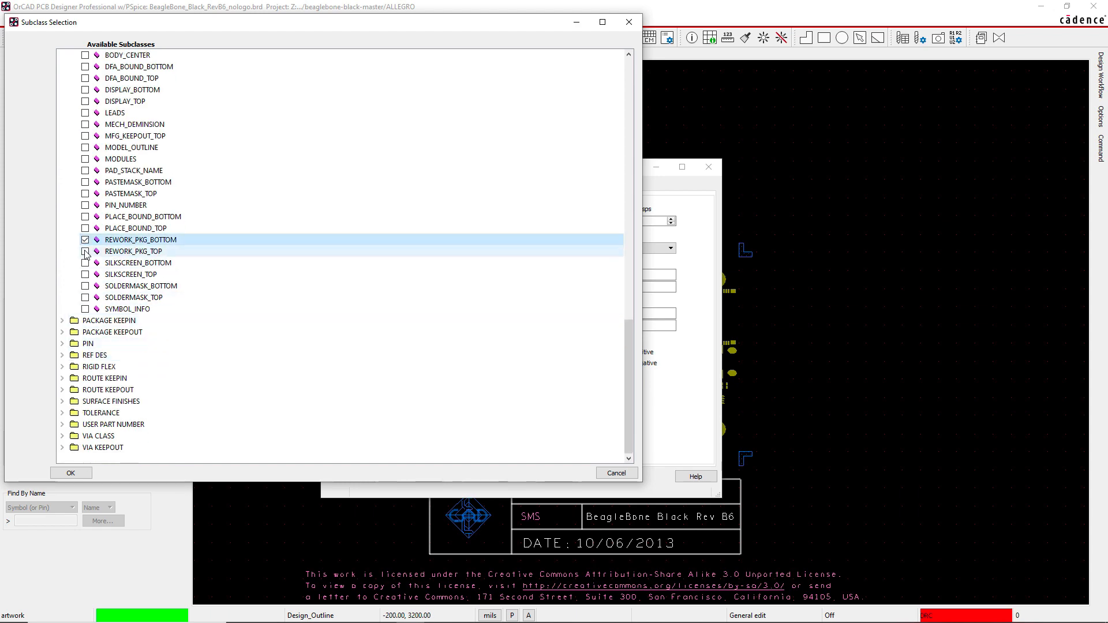
pyautogui.click(70, 472)
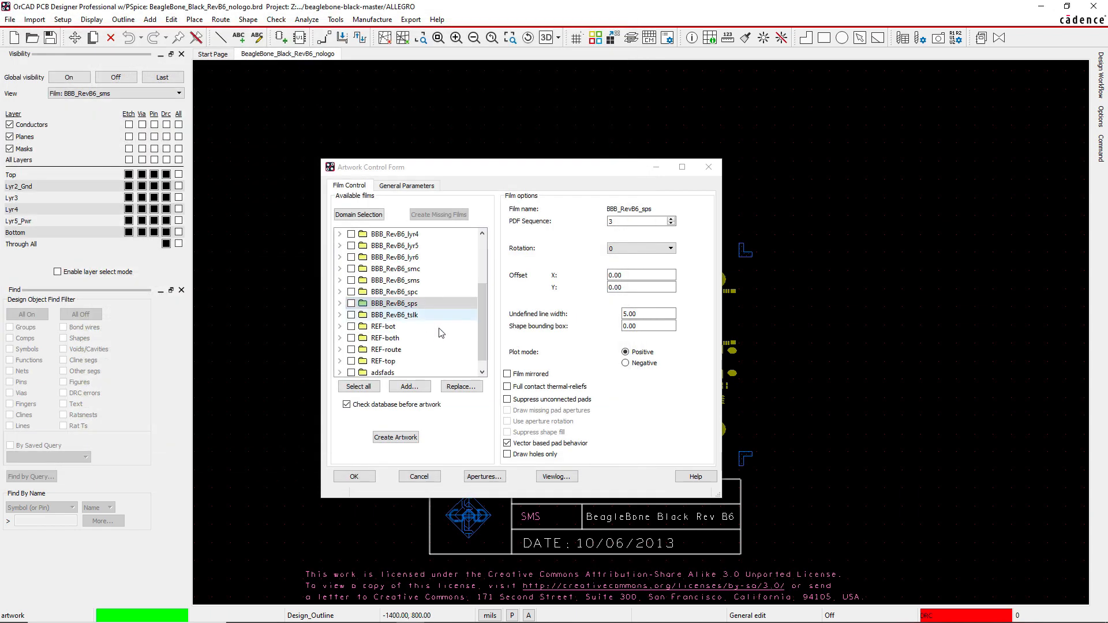
# Accept the Artwork Control Form with the adsfads film kept
pyautogui.click(383, 361)
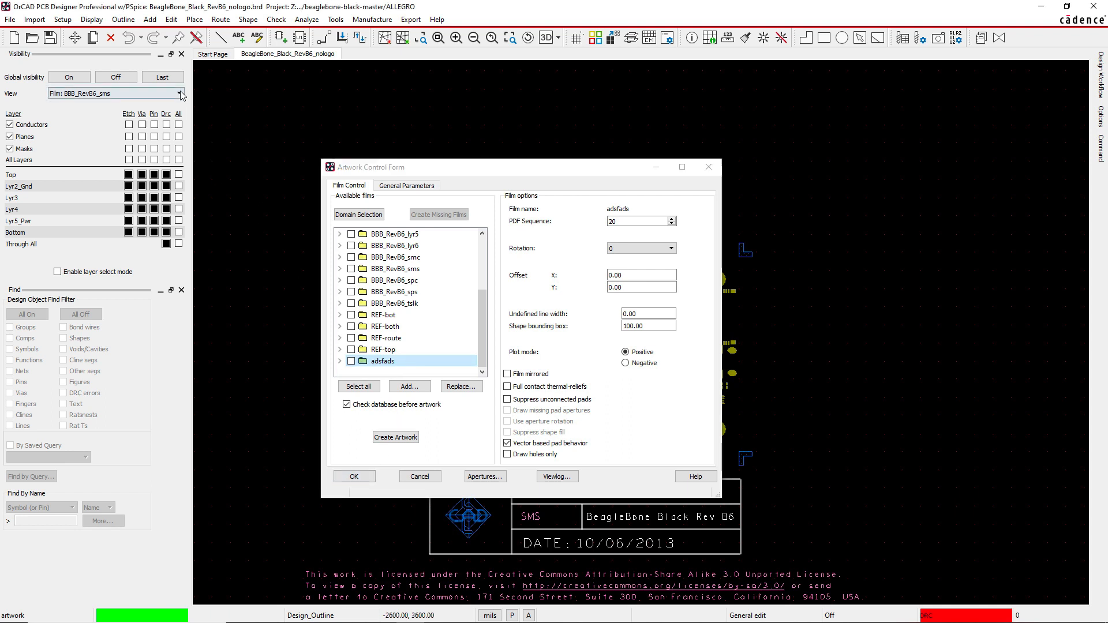
pyautogui.moveTo(288, 182)
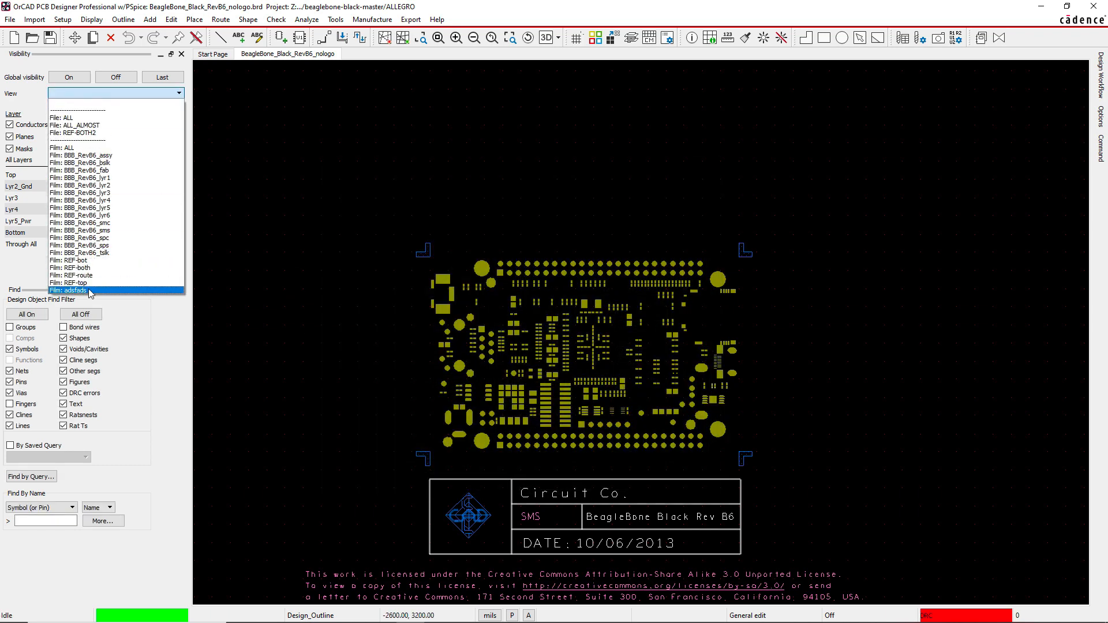
# Set the Visibility view to Film: adsfads
pyautogui.click(69, 290)
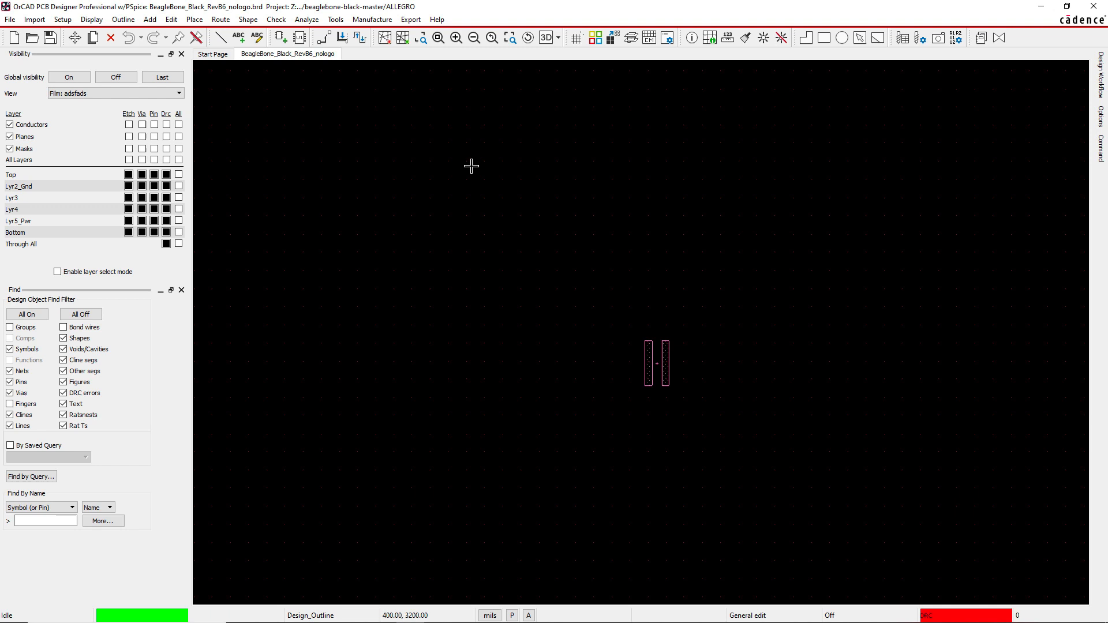
pyautogui.moveTo(345, 125)
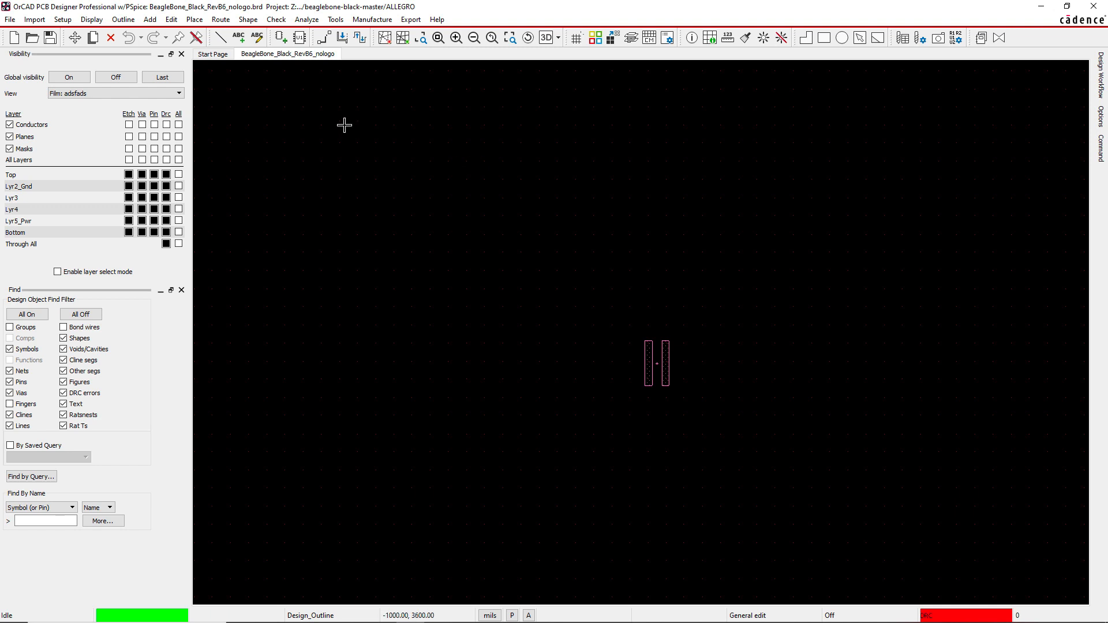
pyautogui.moveTo(336, 97)
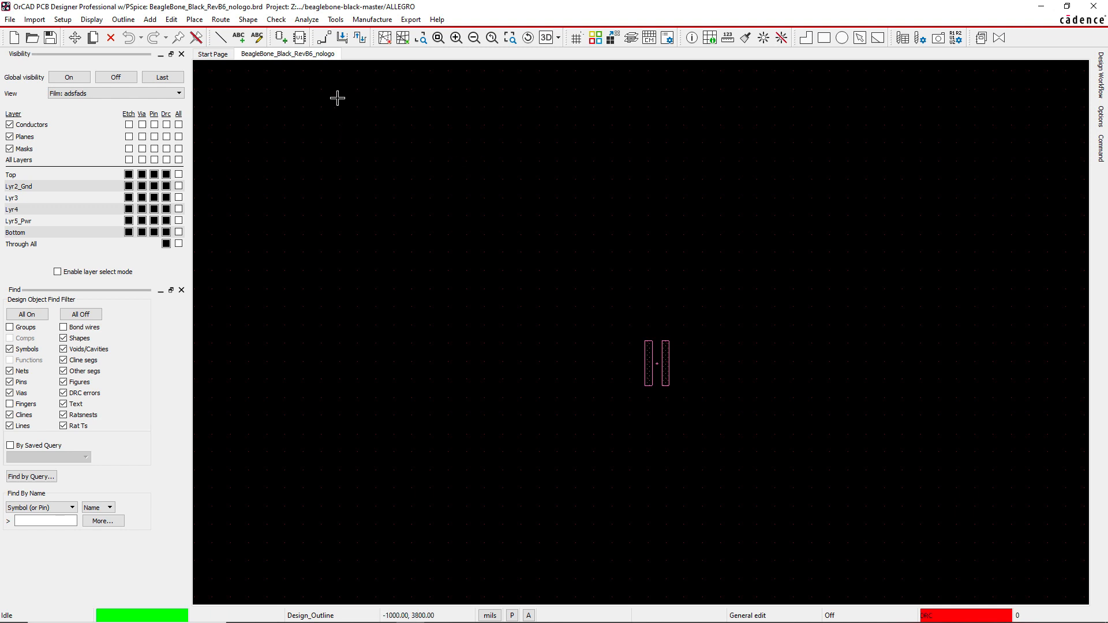
pyautogui.moveTo(267, 89)
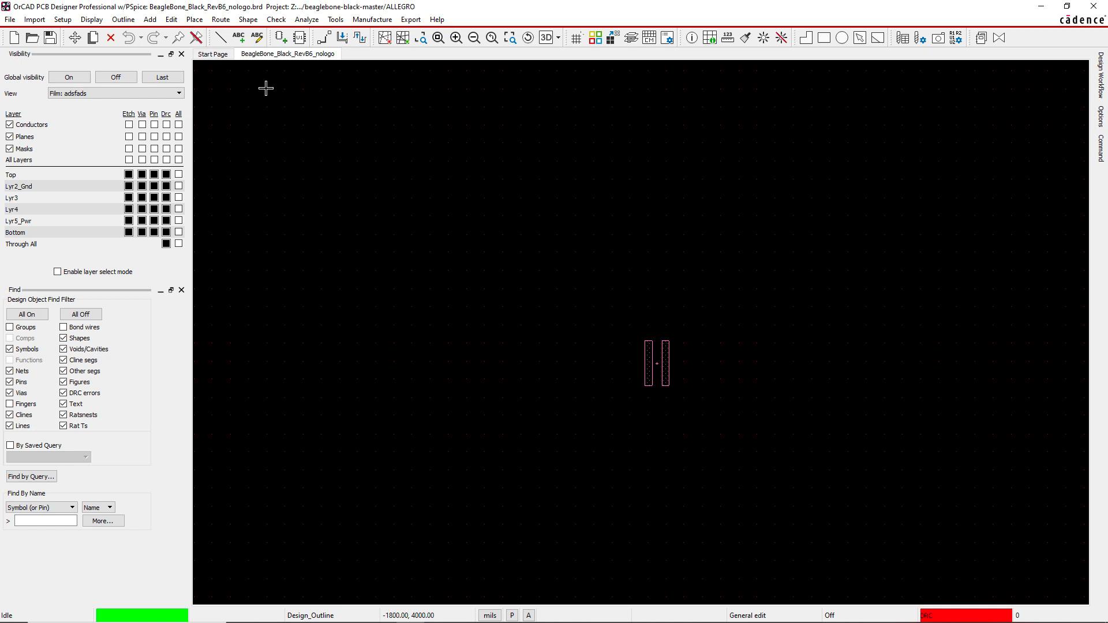
pyautogui.moveTo(262, 92)
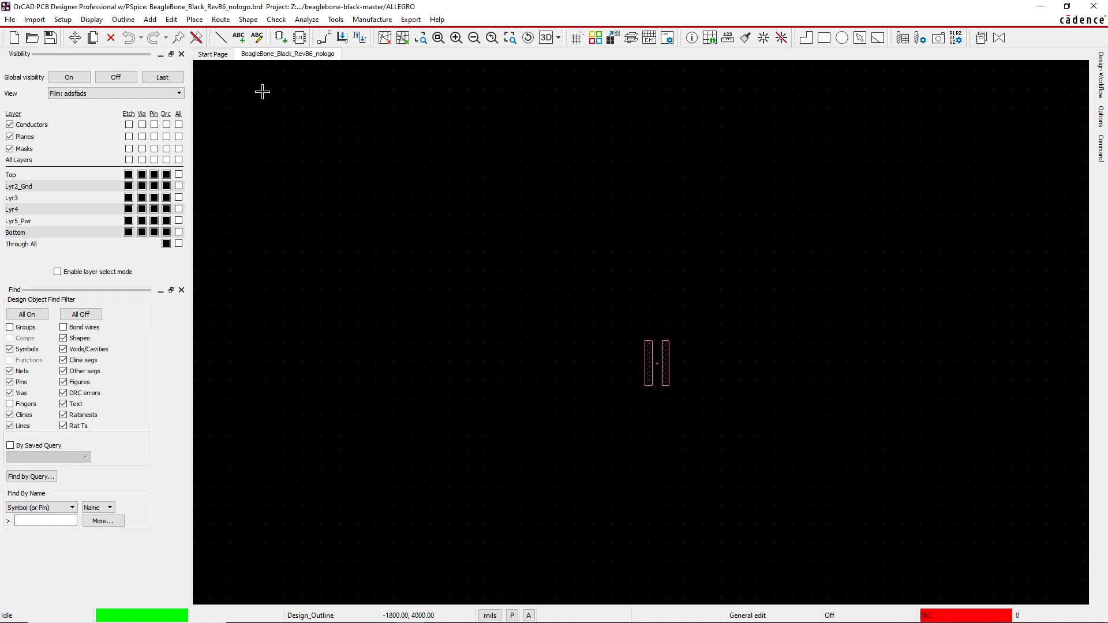
pyautogui.moveTo(302, 117)
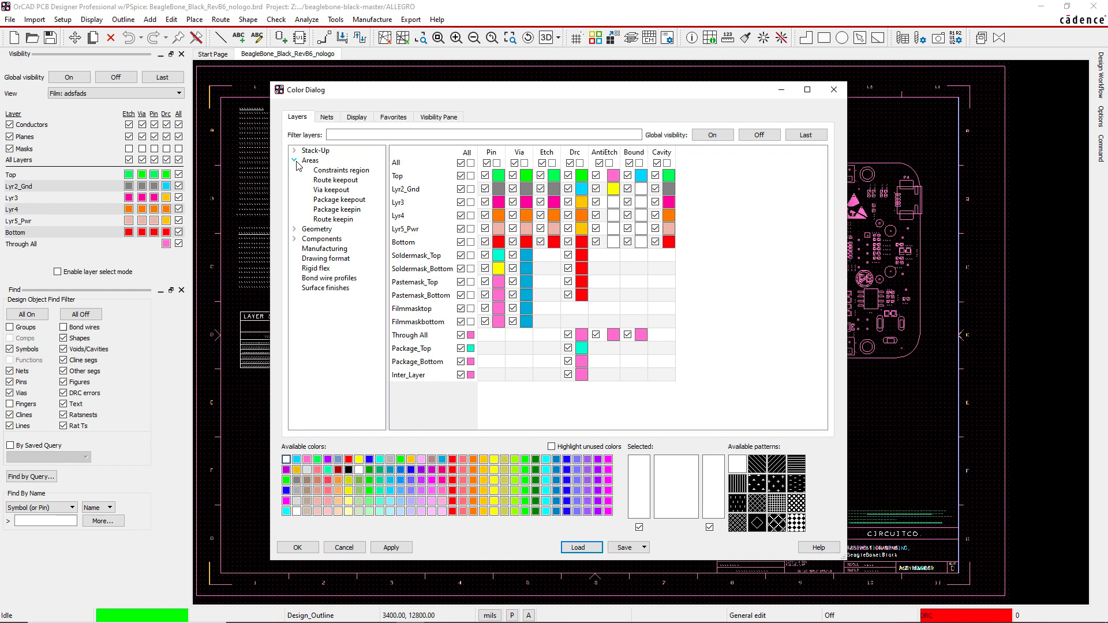
# Untick All CnsRgn under Areas > Constraints region and apply the colour settings
pyautogui.click(341, 170)
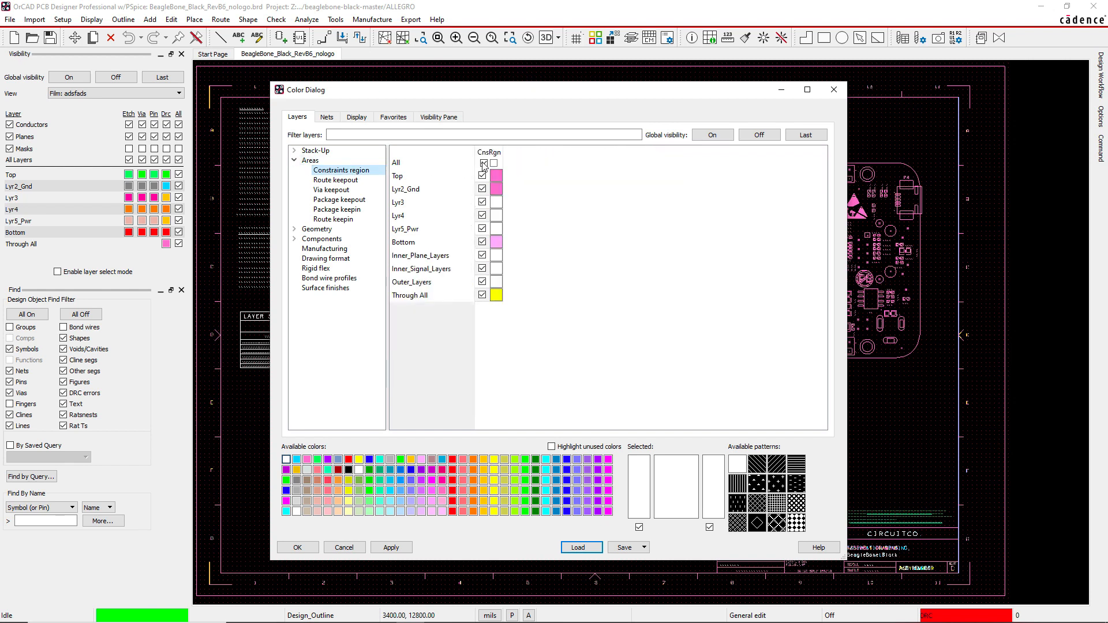
pyautogui.click(483, 163)
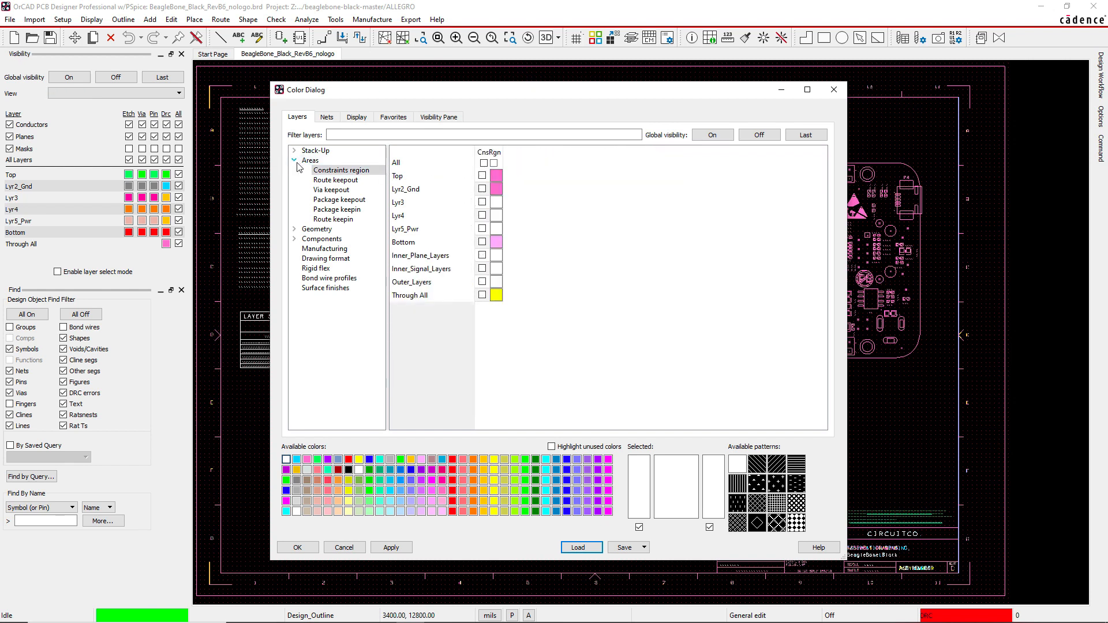
pyautogui.click(295, 159)
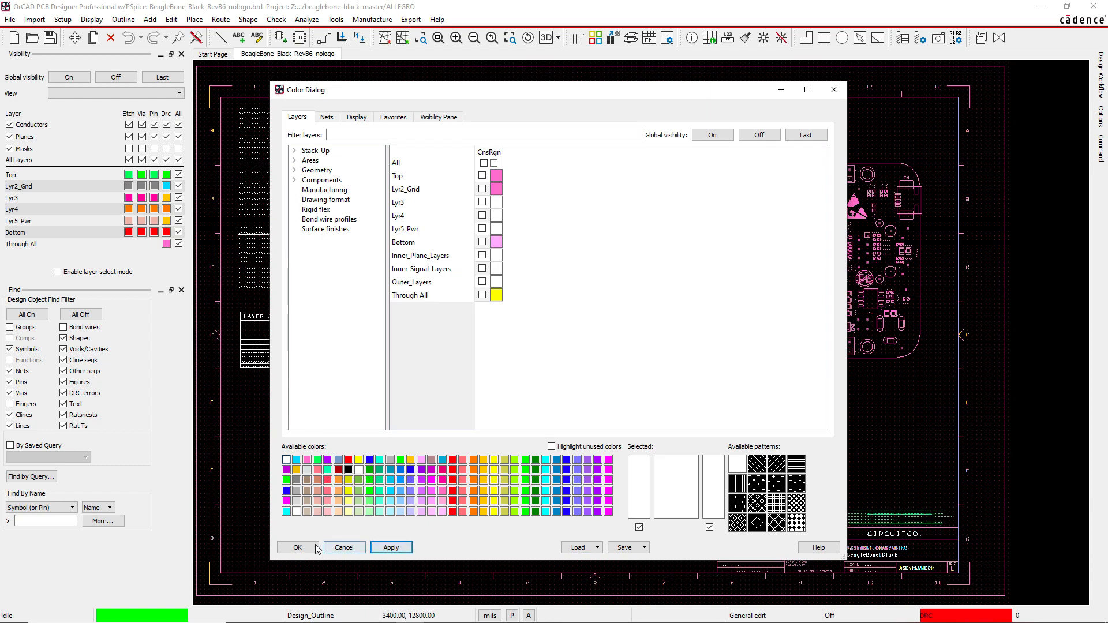
pyautogui.click(296, 548)
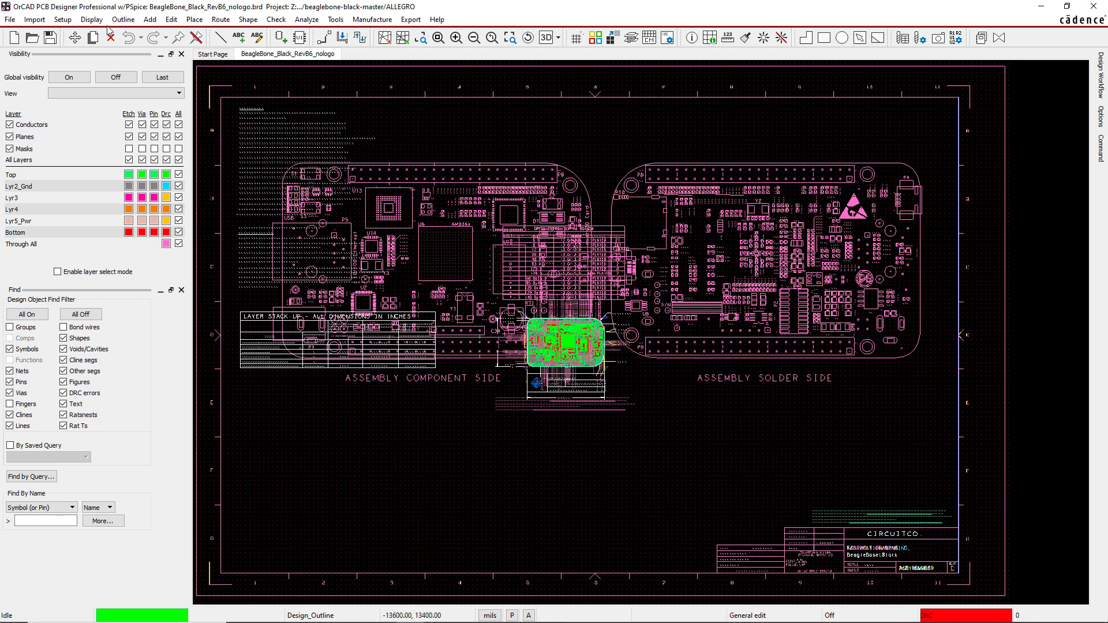
# Save the current colour view under the name all_pink
pyautogui.click(91, 19)
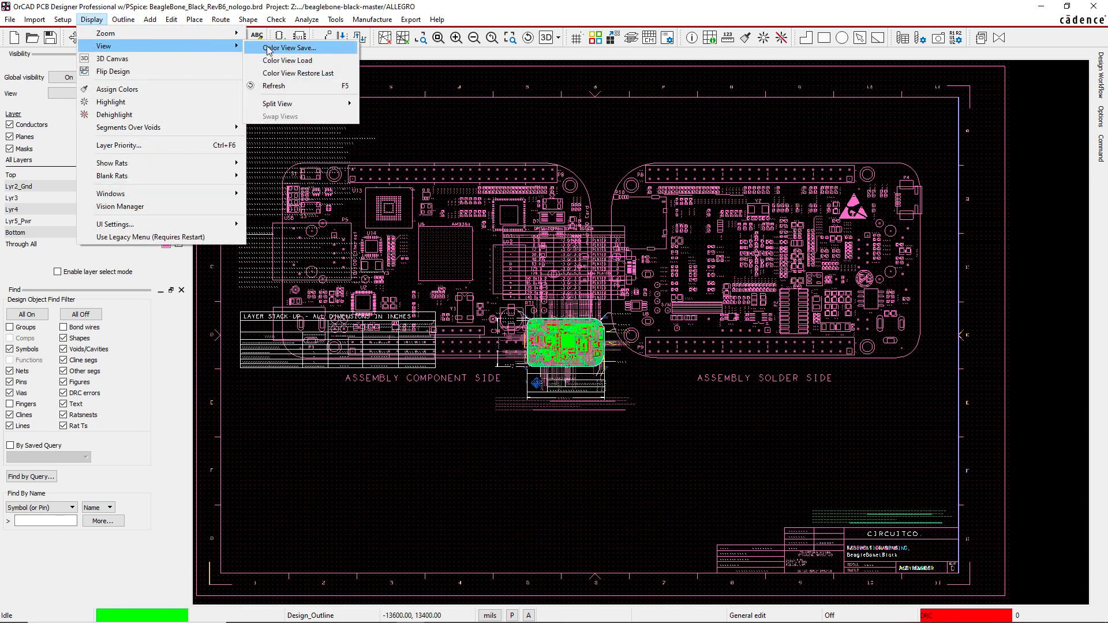
pyautogui.click(287, 47)
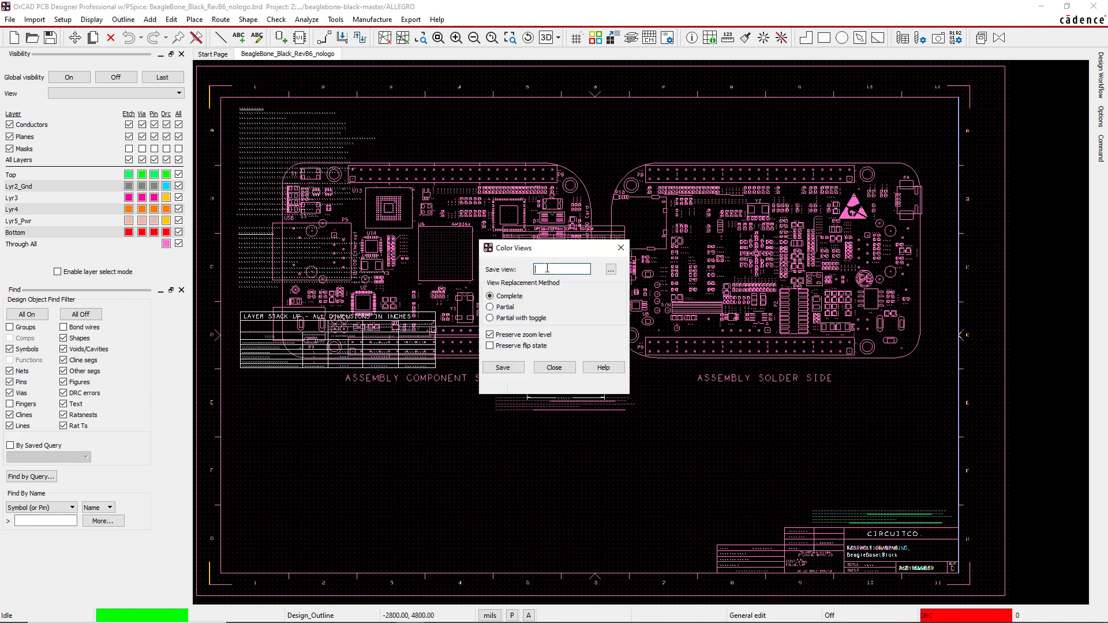
pyautogui.write('all_pink')
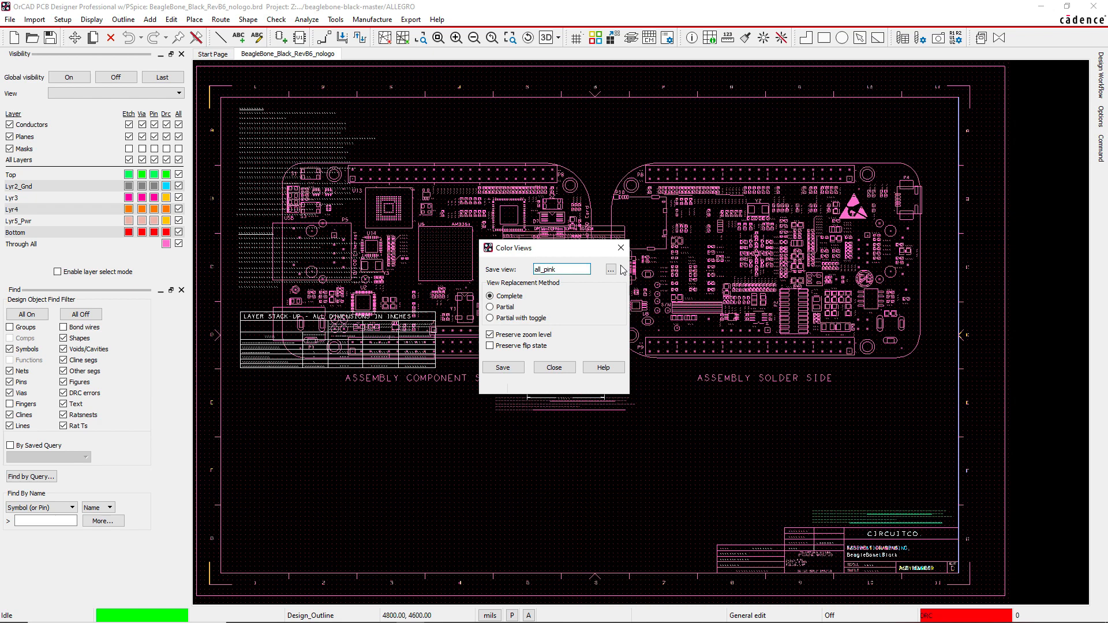
pyautogui.tripleClick(560, 268)
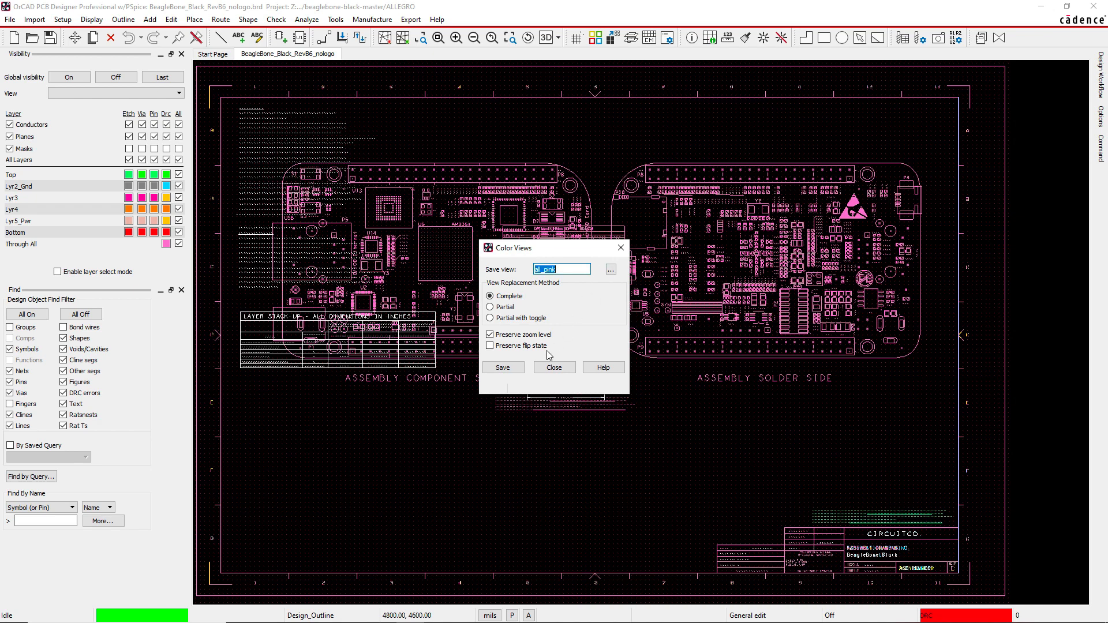
pyautogui.click(502, 367)
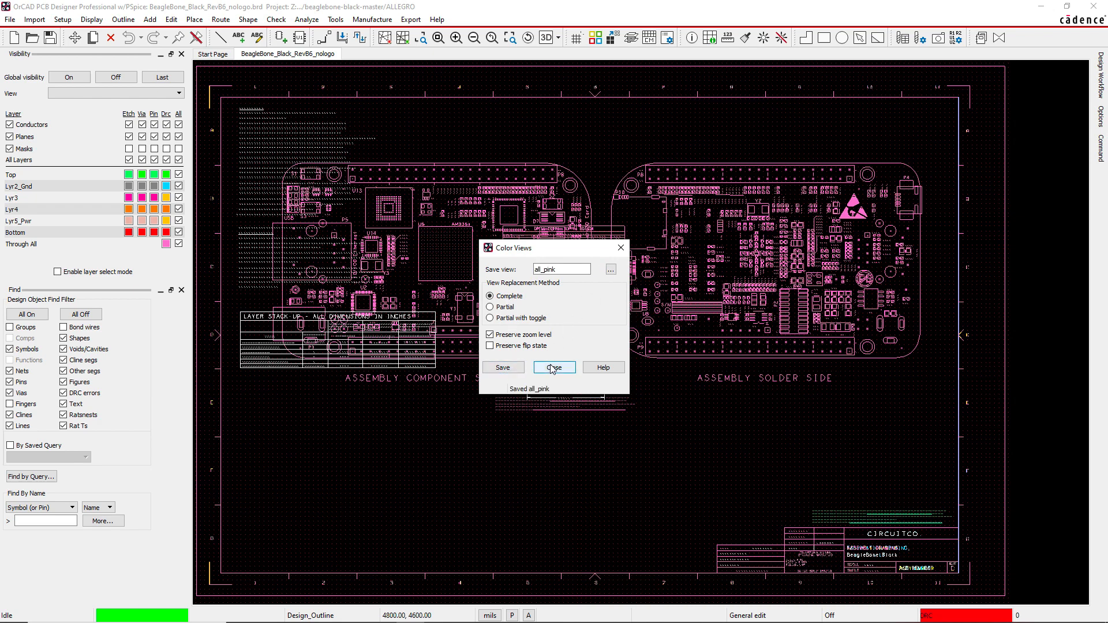
# Close Color Views and select File: all_pink from the Visibility view list
pyautogui.click(554, 367)
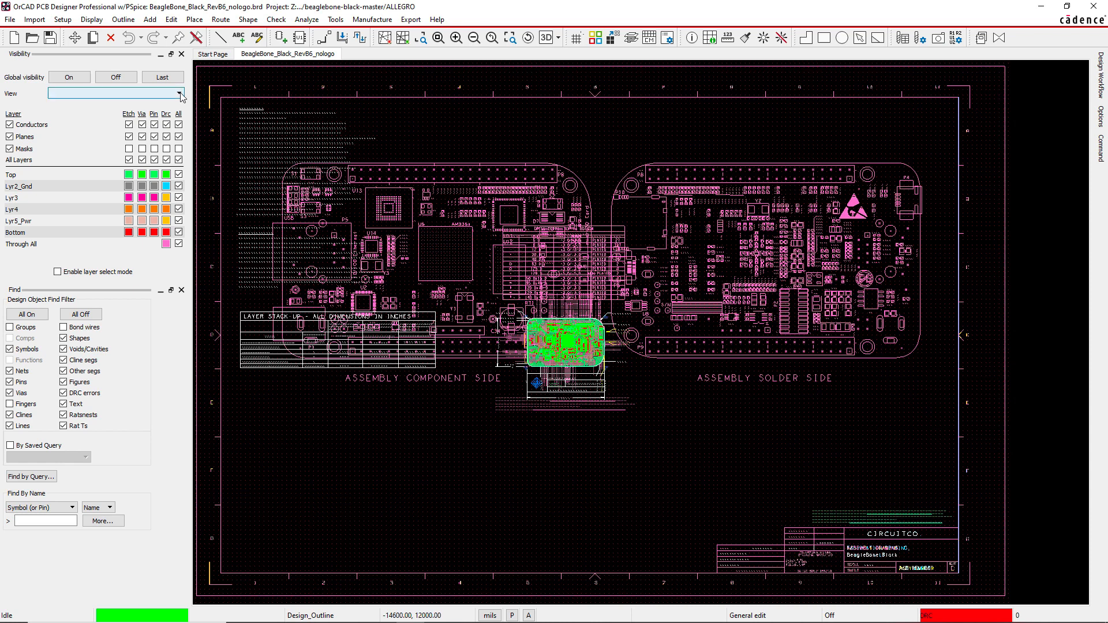
pyautogui.click(178, 92)
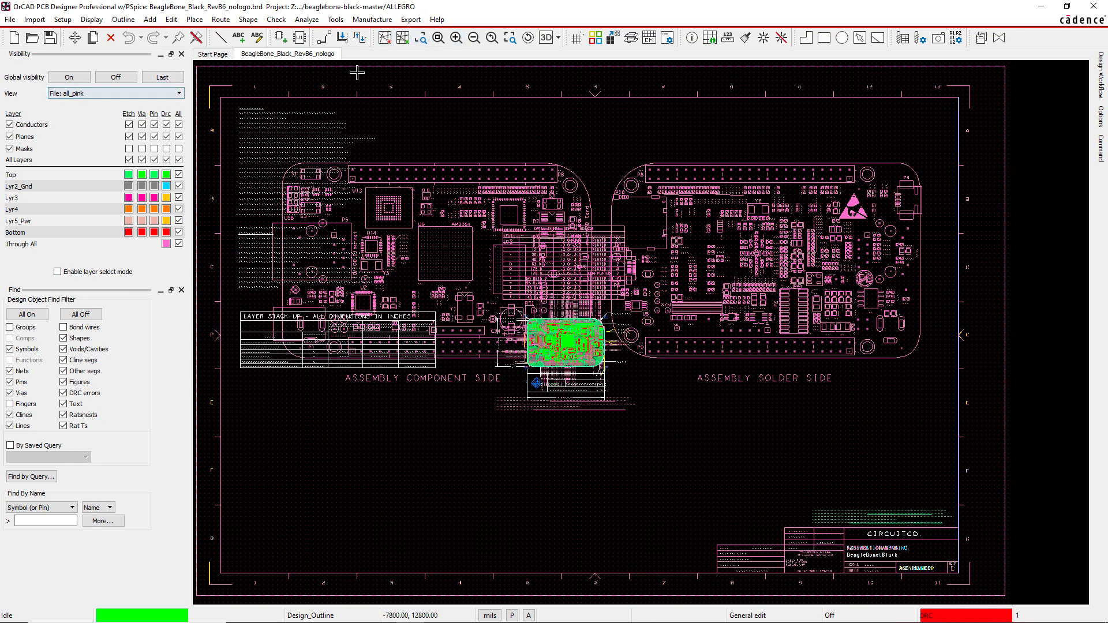
# Reopen the Gerber artwork film list and cut the adsfads film
pyautogui.click(411, 19)
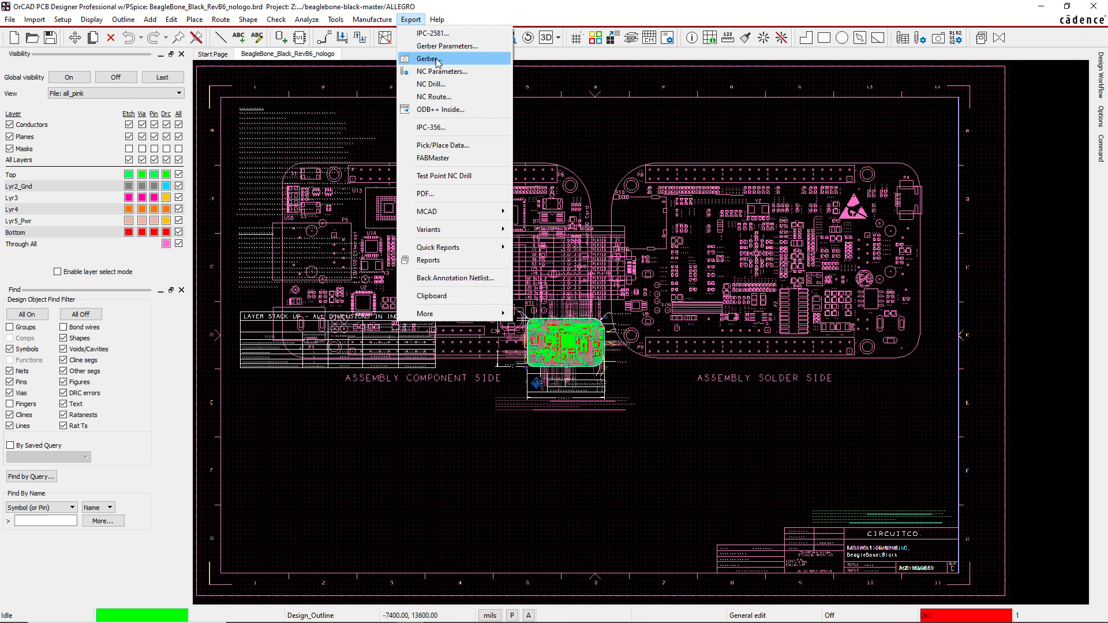
pyautogui.click(428, 59)
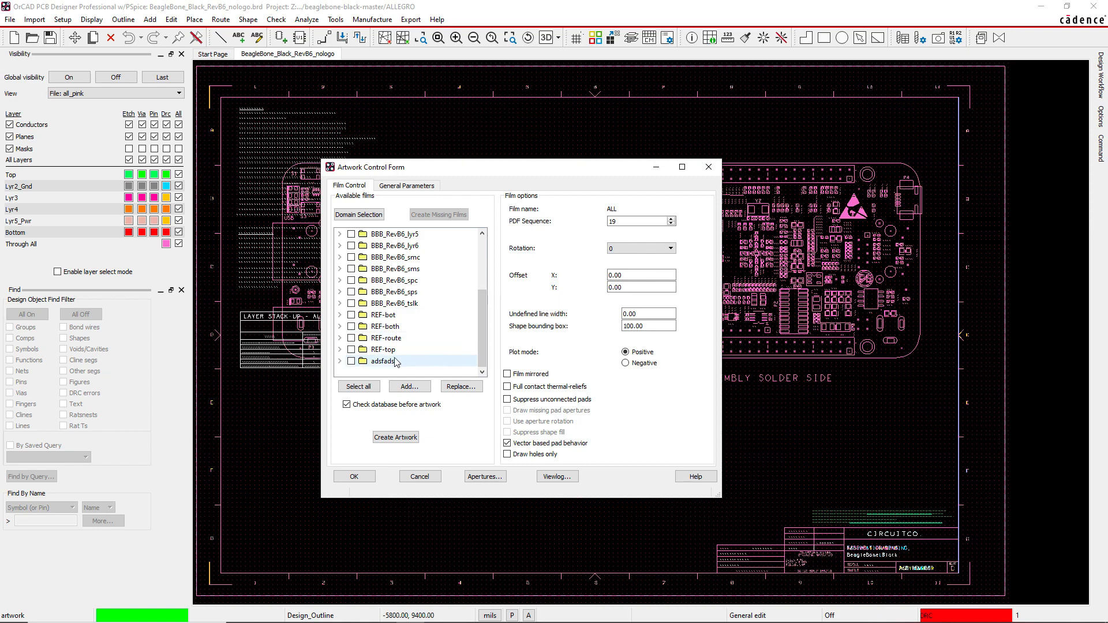
pyautogui.rightClick(381, 361)
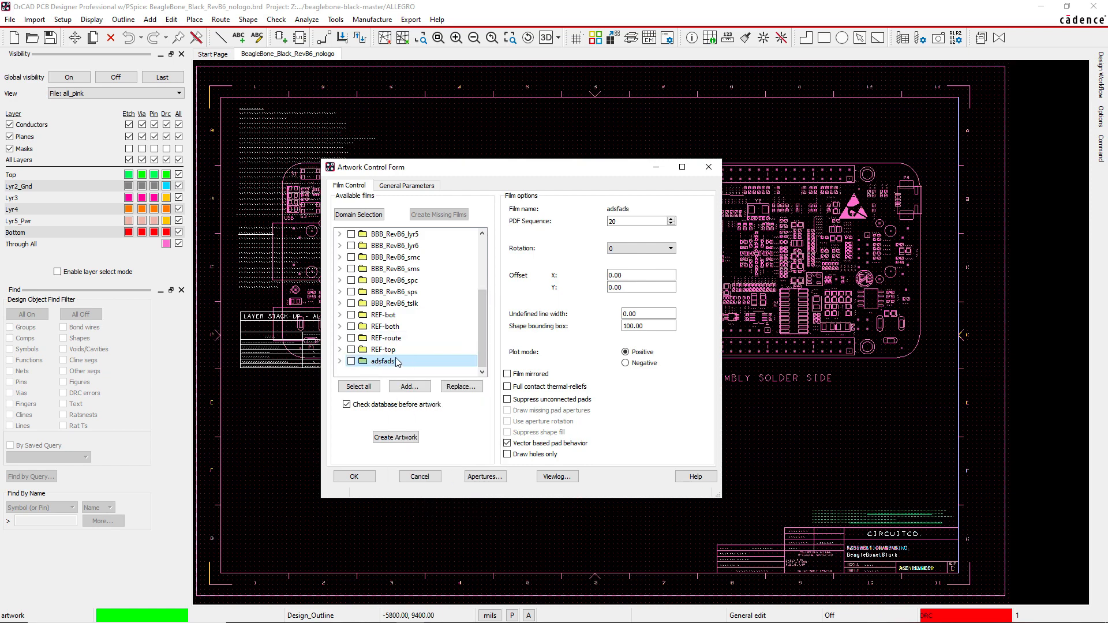
pyautogui.click(339, 338)
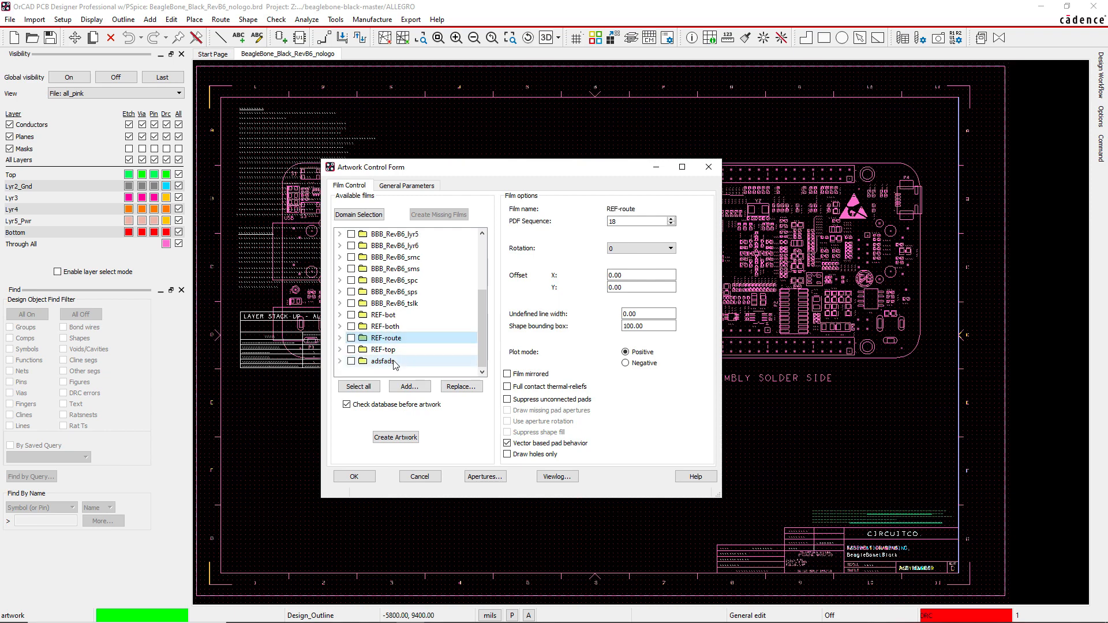
pyautogui.rightClick(384, 361)
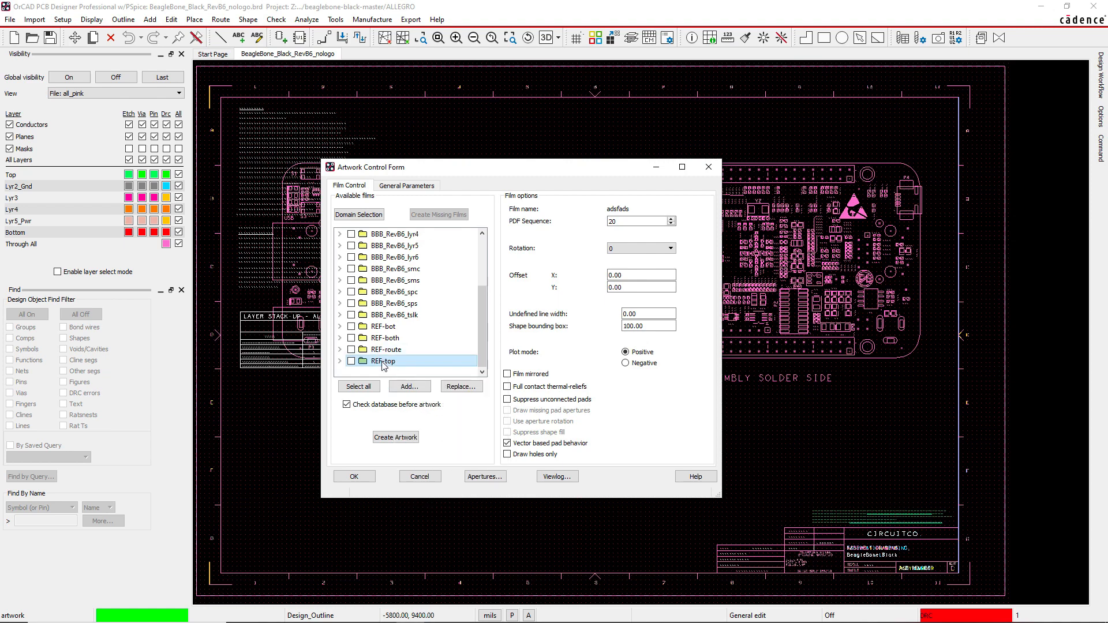
pyautogui.moveTo(257, 101)
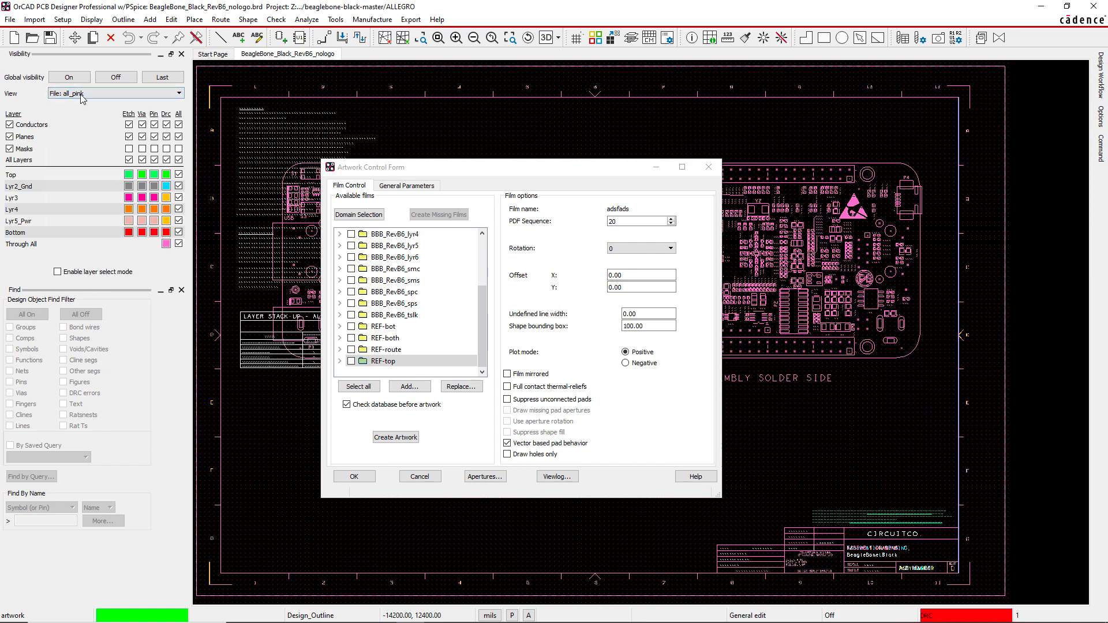
# Add a film named all_pink from the current view and expand its layers
pyautogui.rightClick(382, 361)
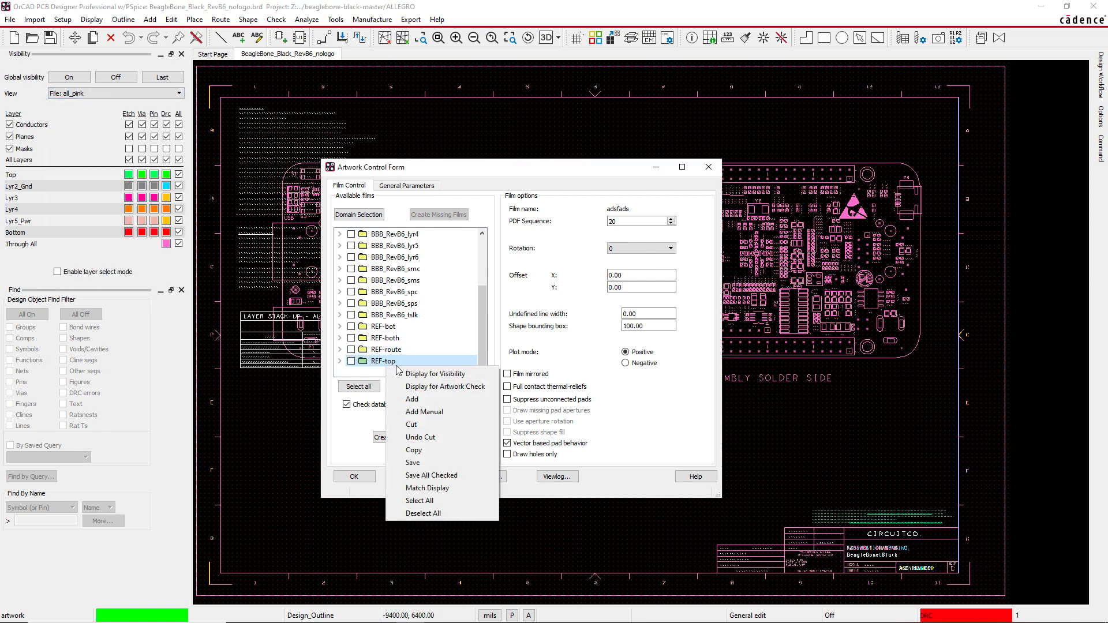
pyautogui.click(411, 399)
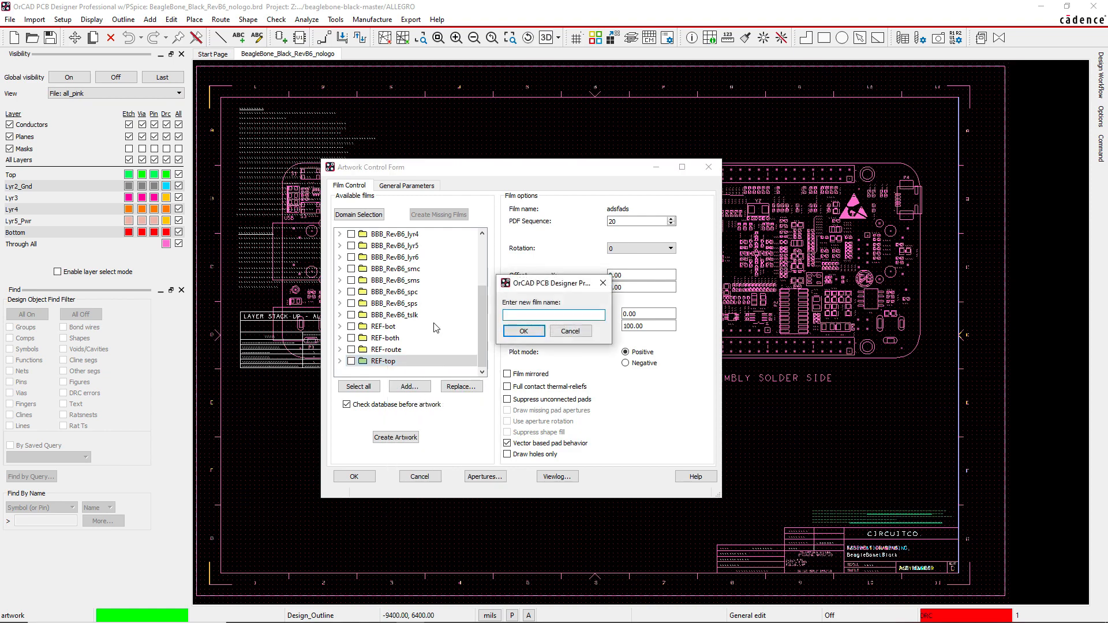
pyautogui.click(553, 314)
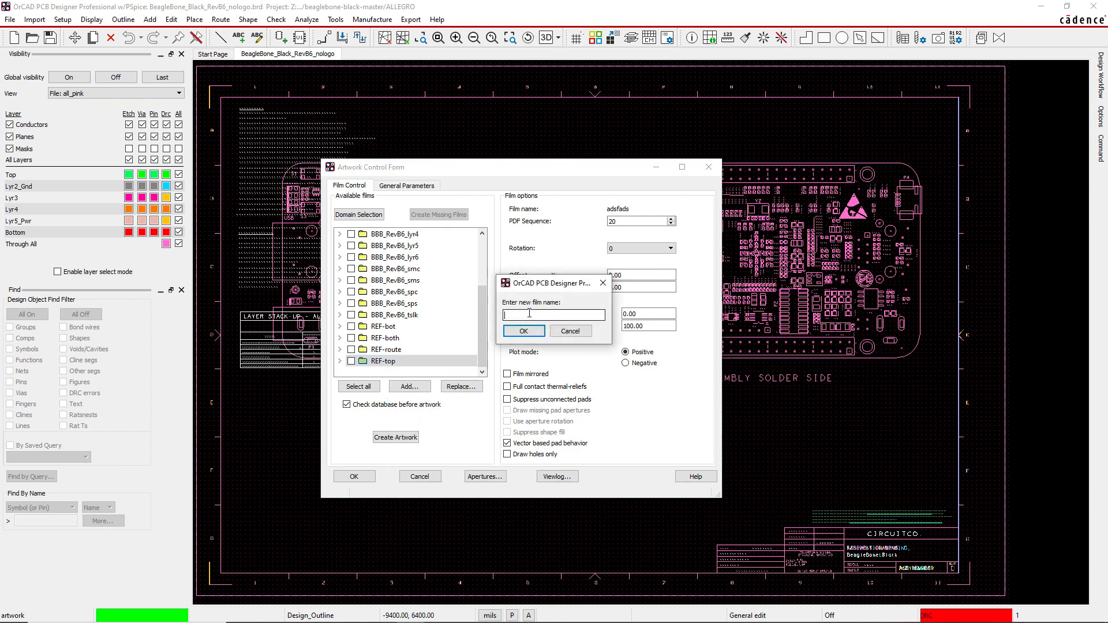
pyautogui.write('all_pink')
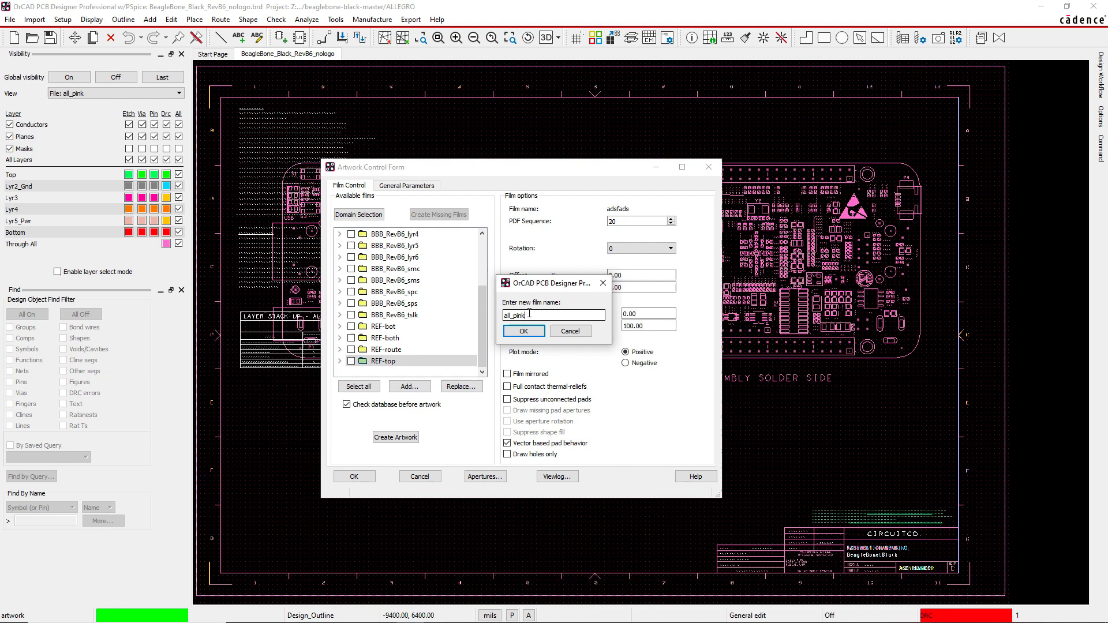
pyautogui.click(523, 331)
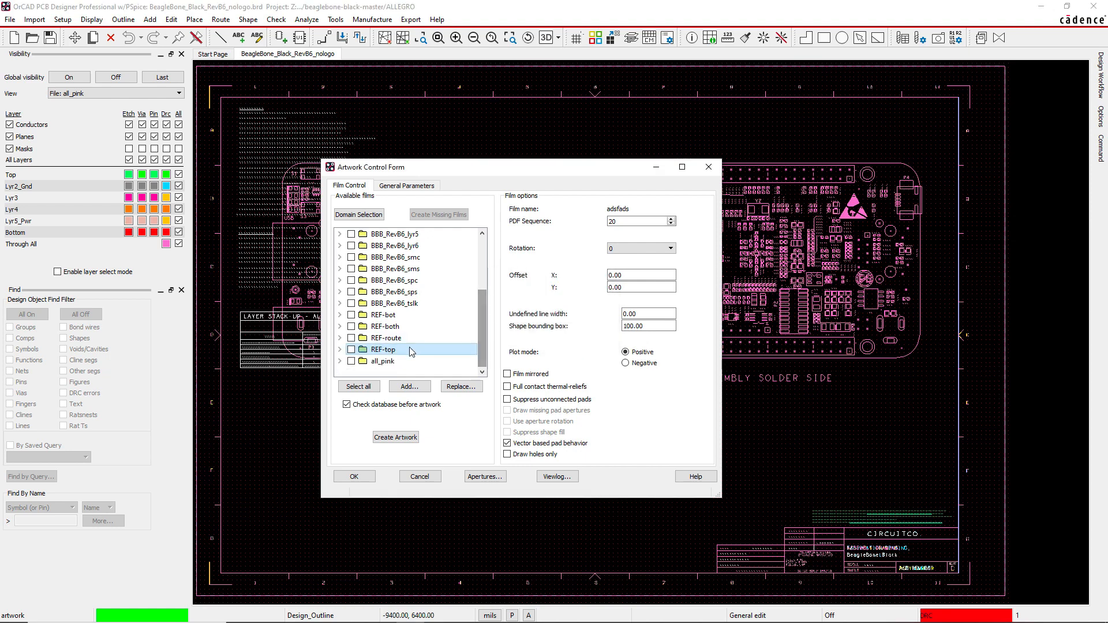
pyautogui.click(383, 361)
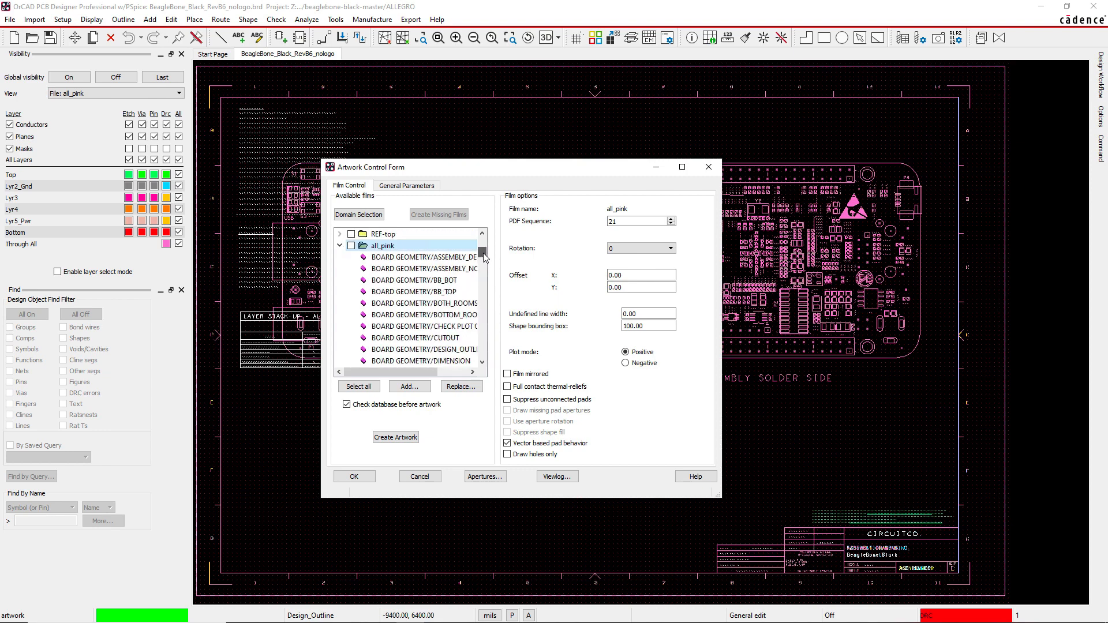
pyautogui.scroll(-3)
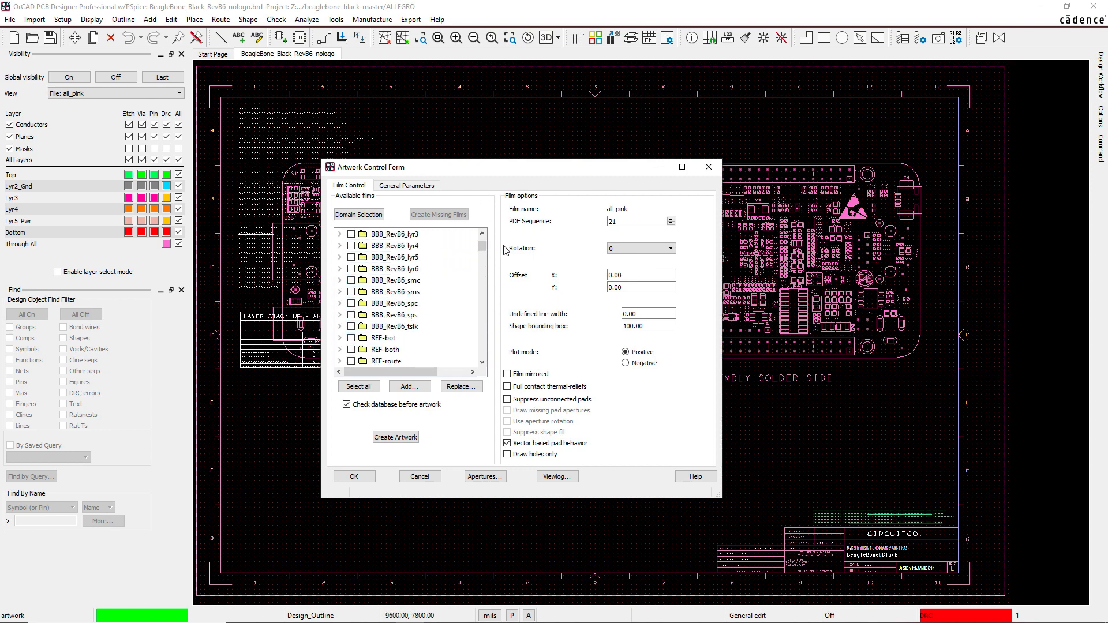
pyautogui.click(398, 303)
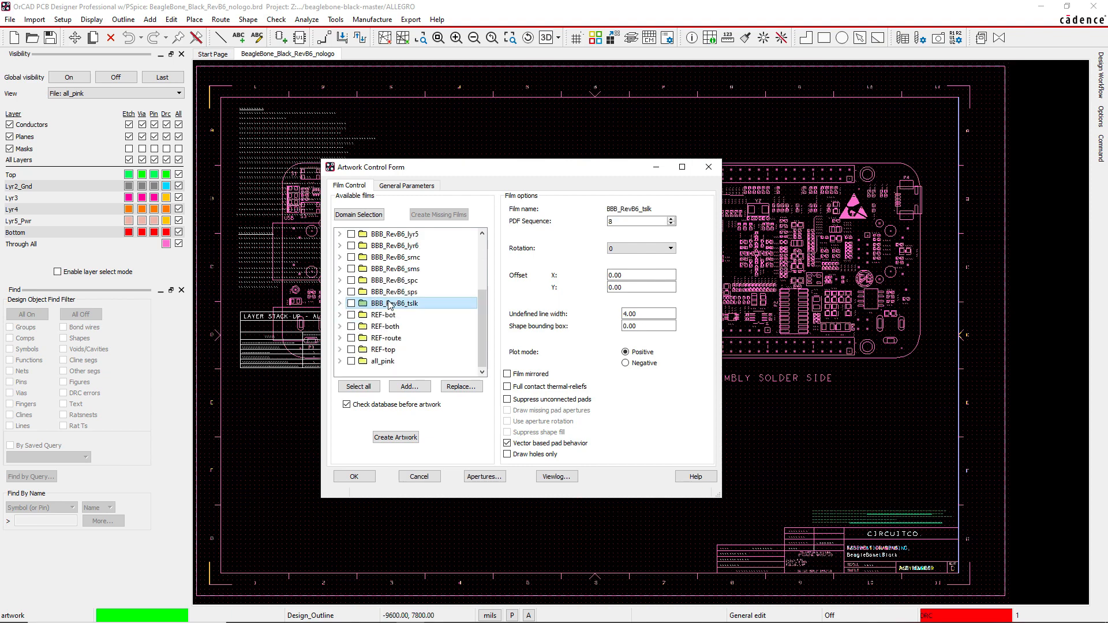
pyautogui.click(381, 360)
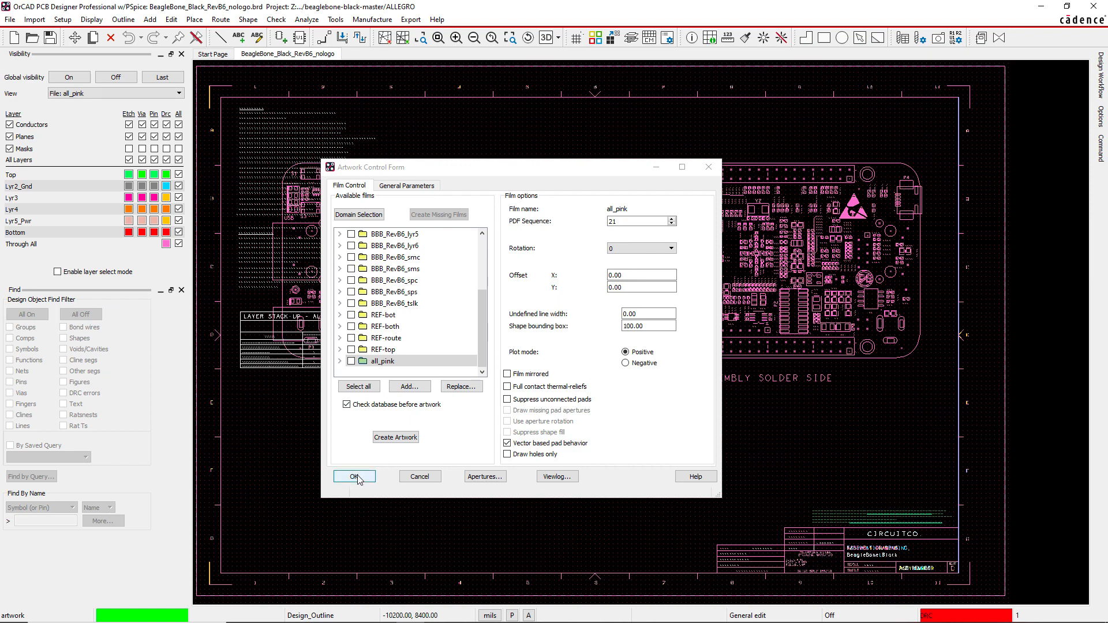
# Accept the film changes and switch the Visibility view to Film: all_pink
pyautogui.click(355, 476)
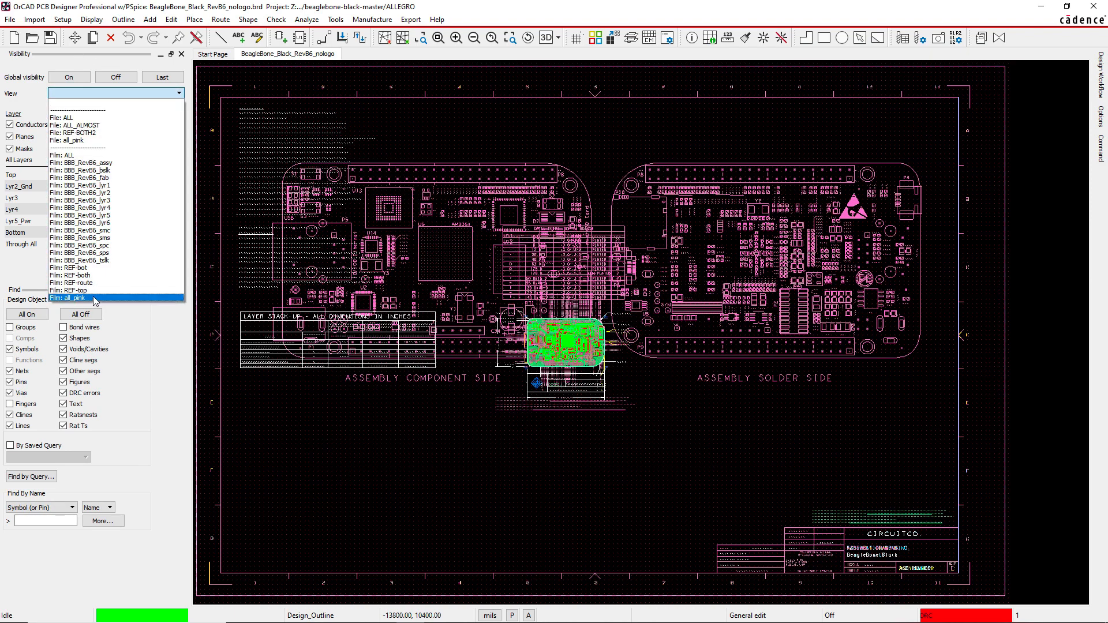
pyautogui.click(73, 283)
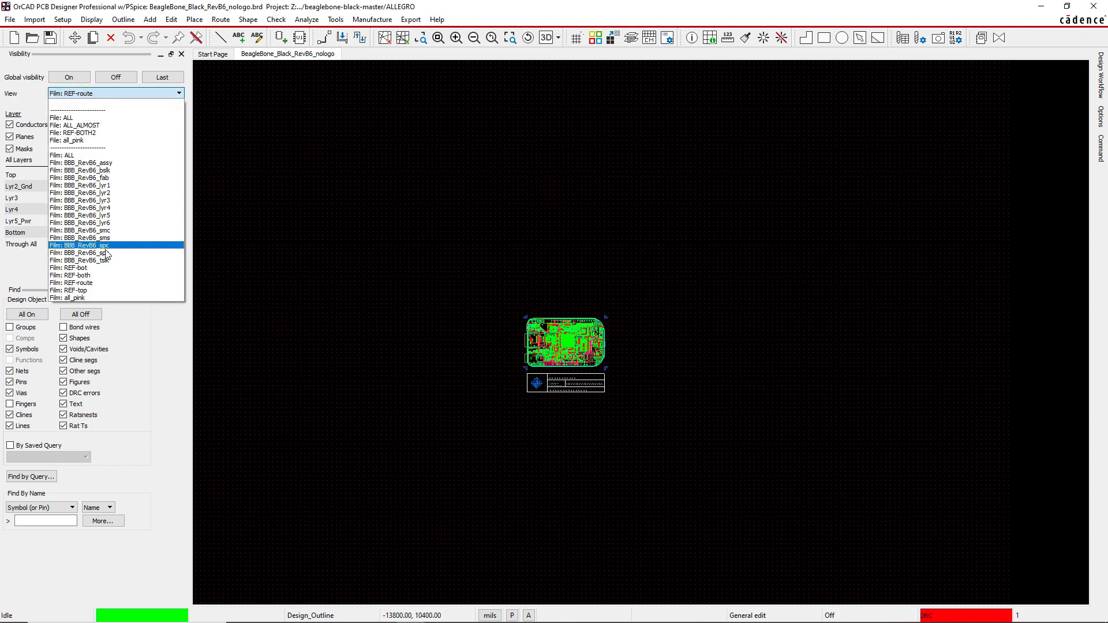
pyautogui.click(72, 298)
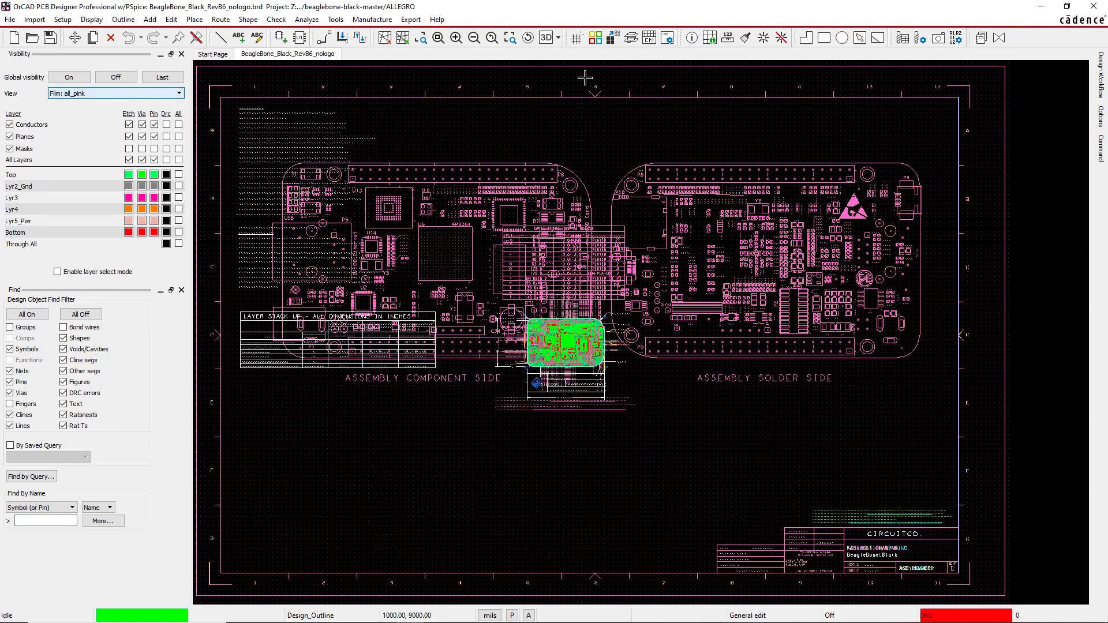
pyautogui.moveTo(617, 139)
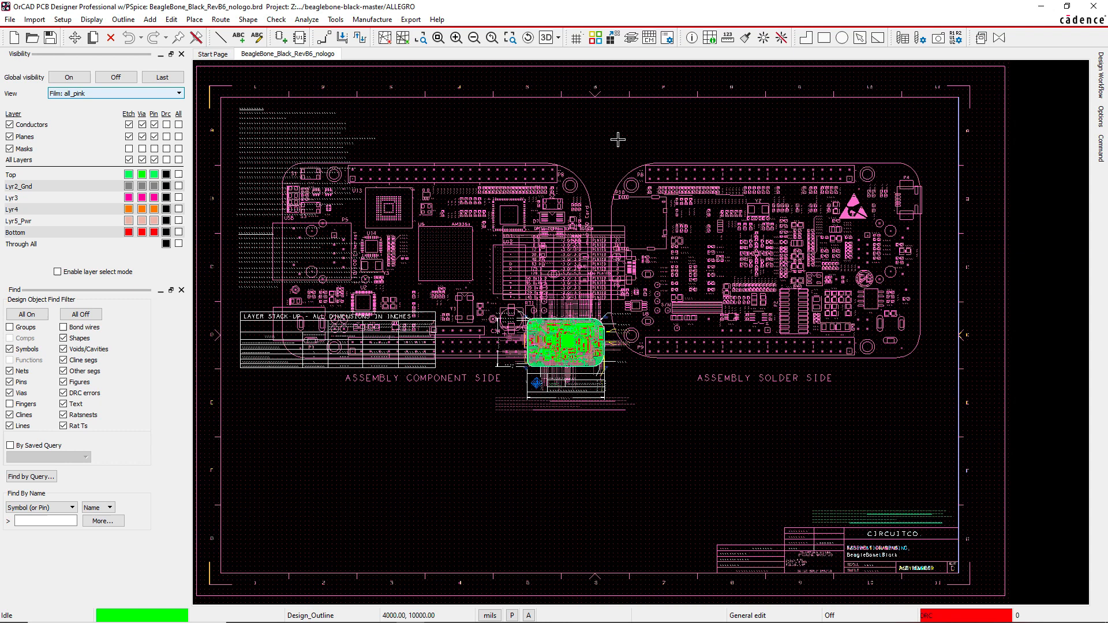